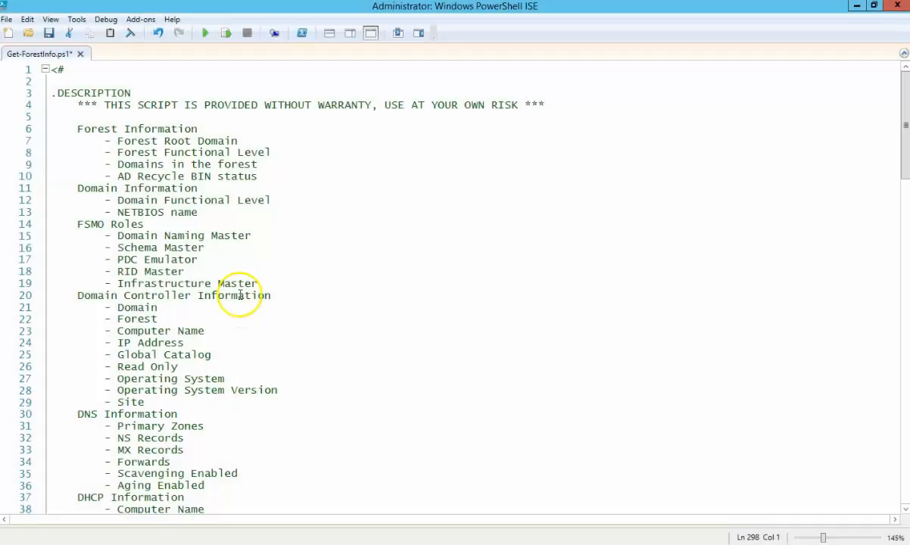
pyautogui.moveTo(219, 303)
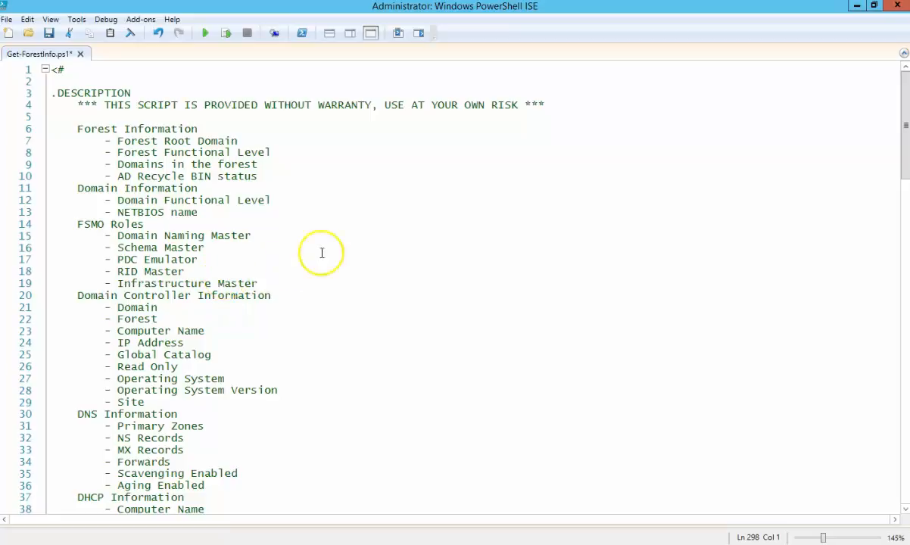
pyautogui.moveTo(330, 258)
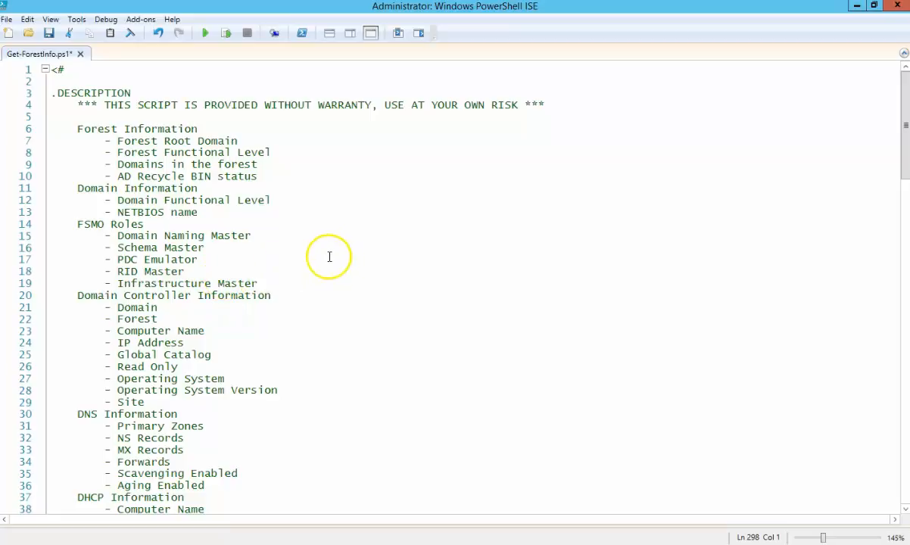
pyautogui.moveTo(329, 249)
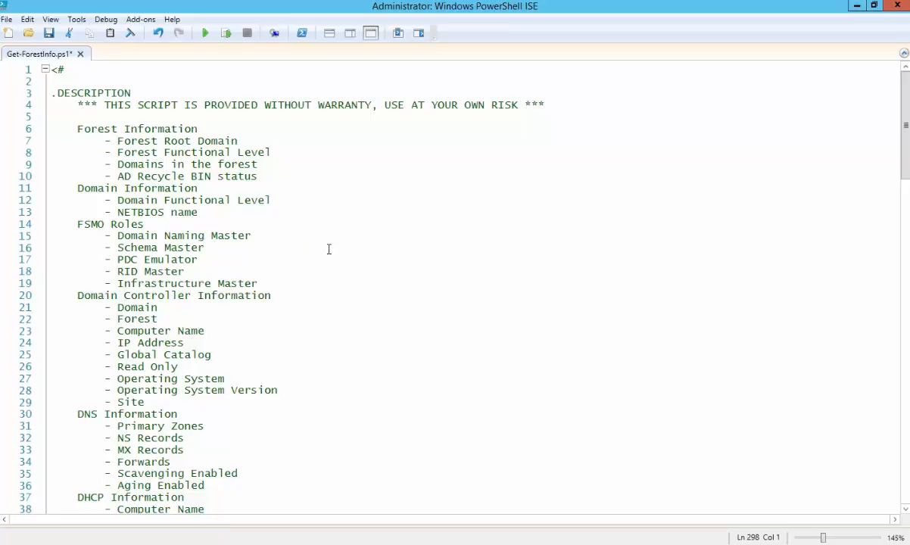
pyautogui.moveTo(295, 230)
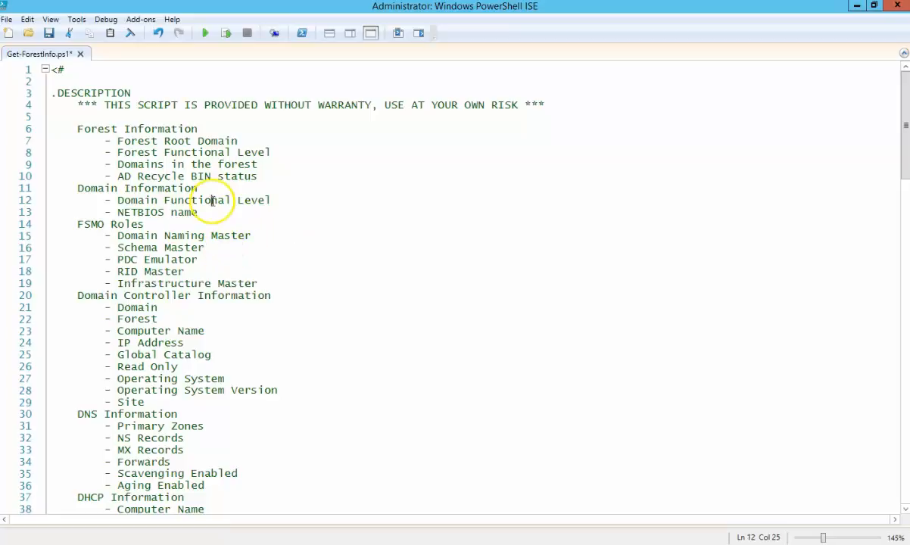
# Step: Scroll through the script header comments past the Inspired-by link down to the region headings
pyautogui.scroll(-3)
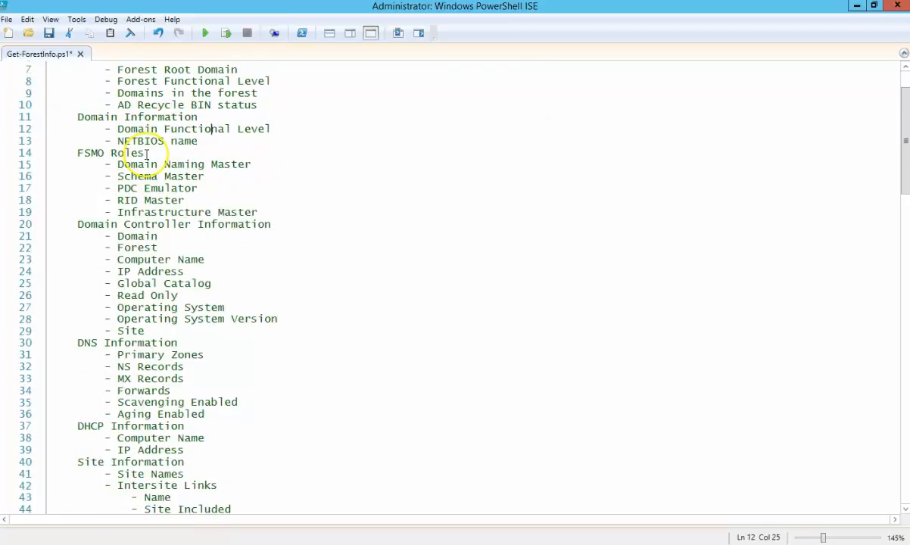
pyautogui.scroll(-3)
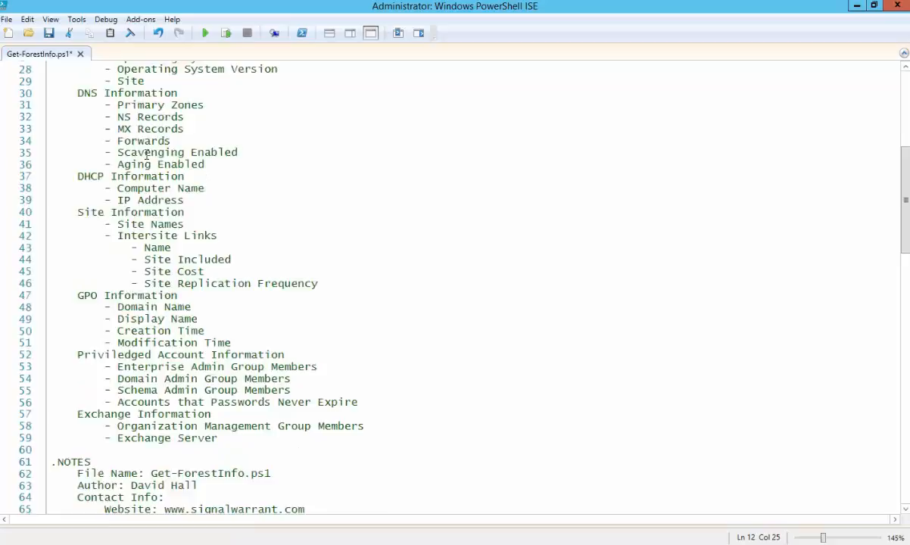
pyautogui.scroll(-3)
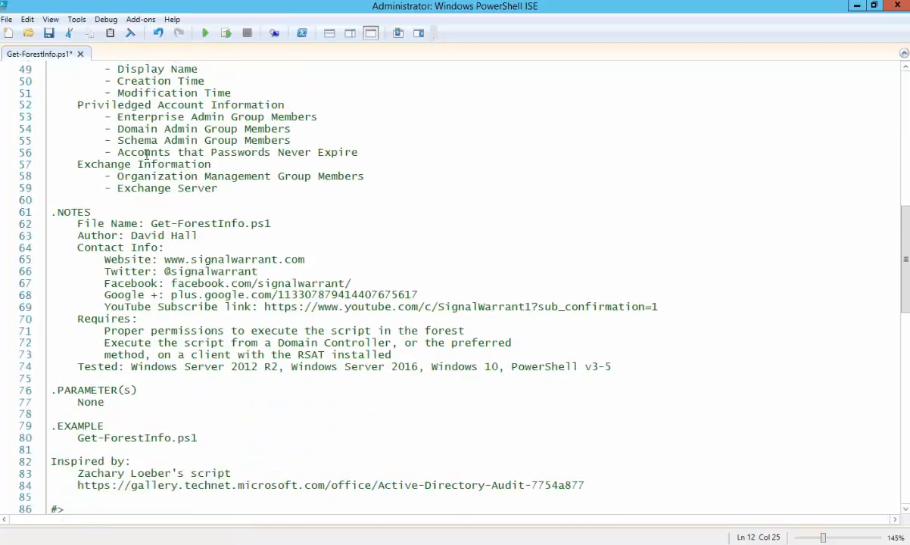
pyautogui.scroll(-3)
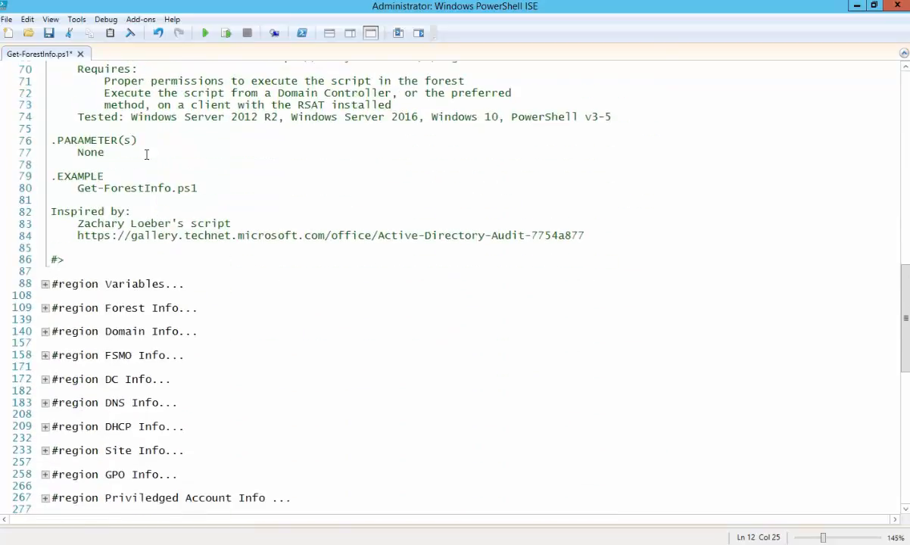
pyautogui.scroll(-3)
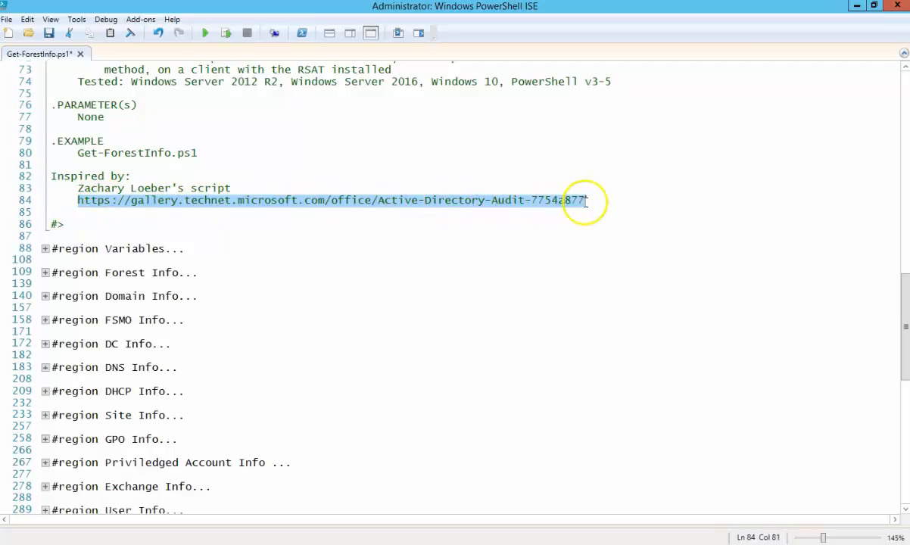
pyautogui.moveTo(484, 201)
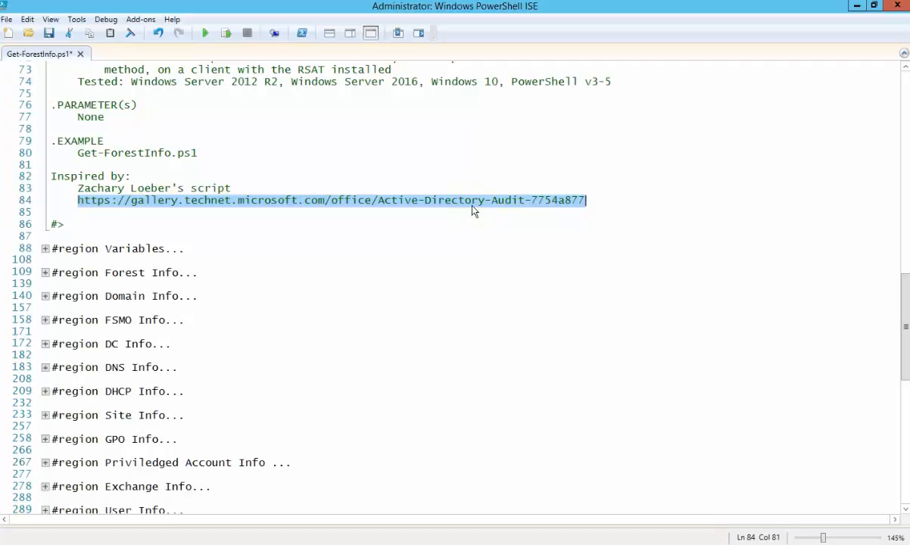
pyautogui.moveTo(399, 230)
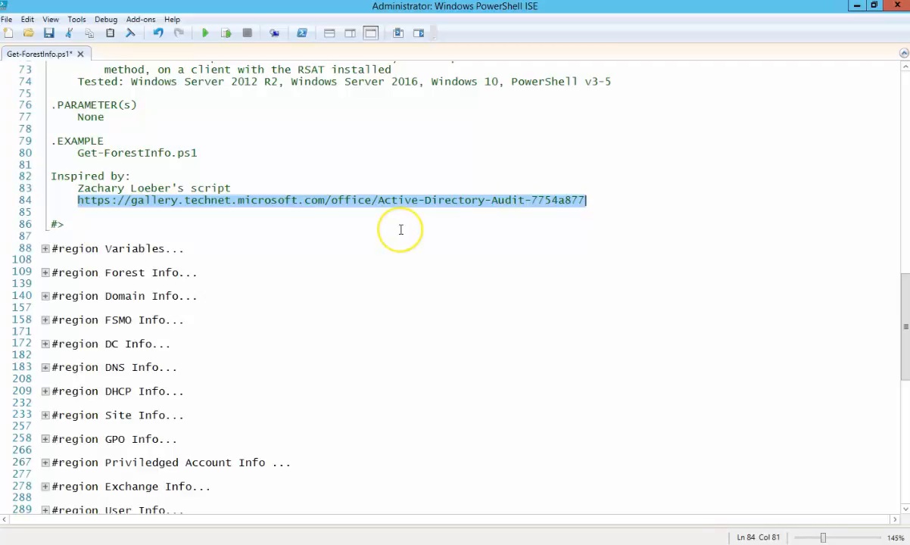
pyautogui.moveTo(402, 203)
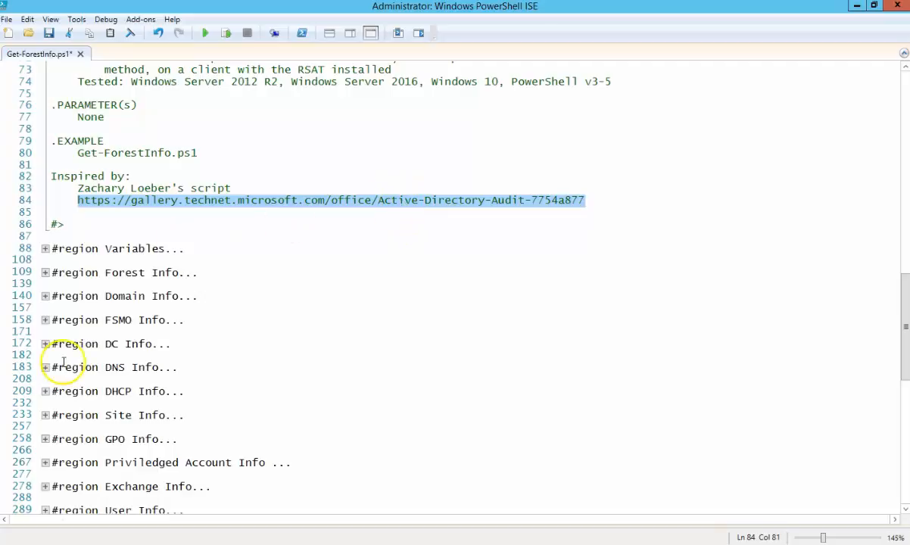
pyautogui.moveTo(236, 211)
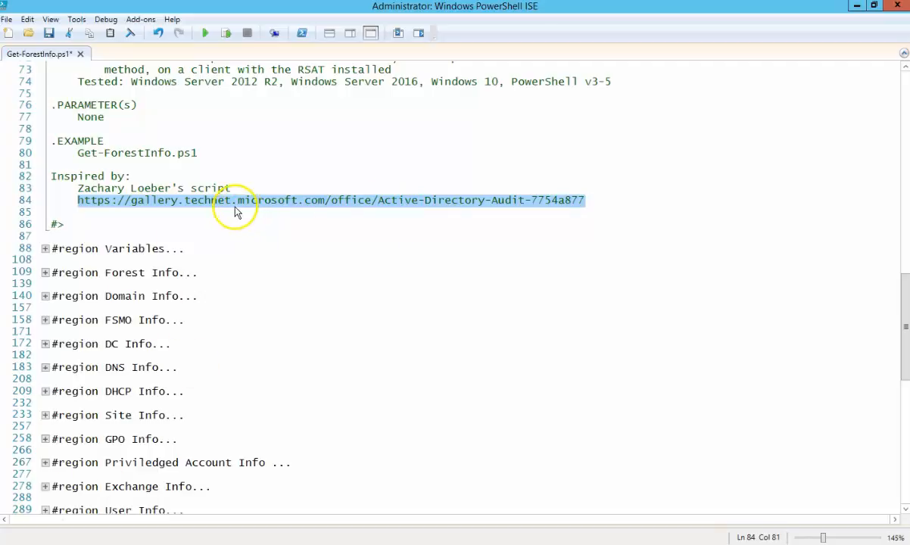
pyautogui.click(149, 188)
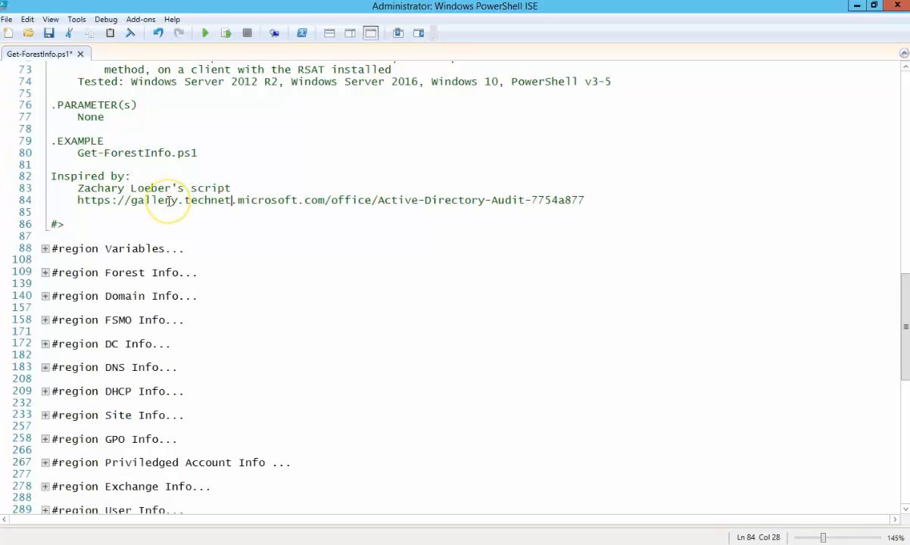
pyautogui.moveTo(172, 218)
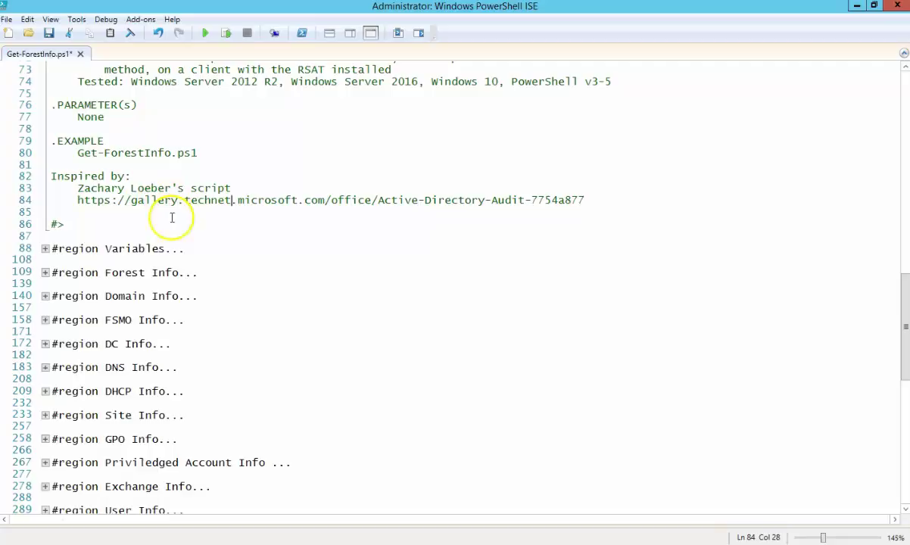
pyautogui.scroll(-3)
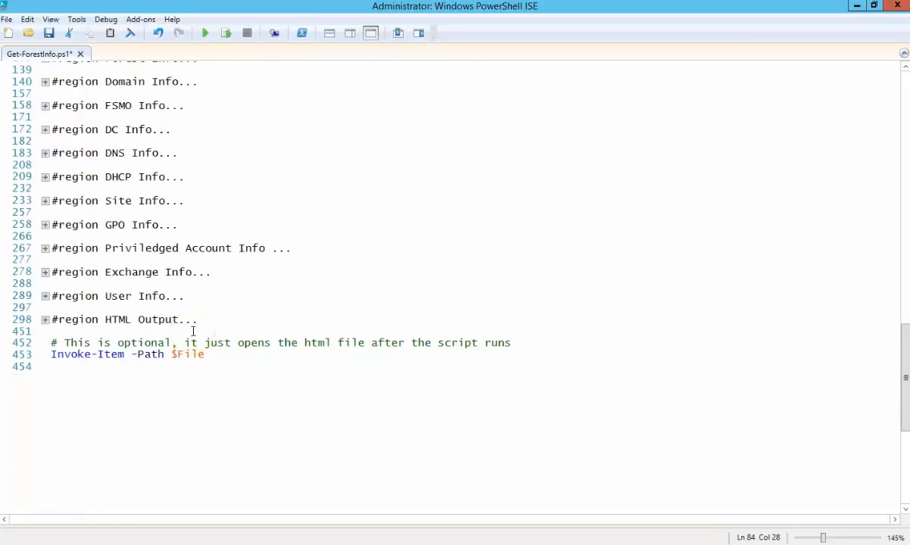
pyautogui.scroll(3)
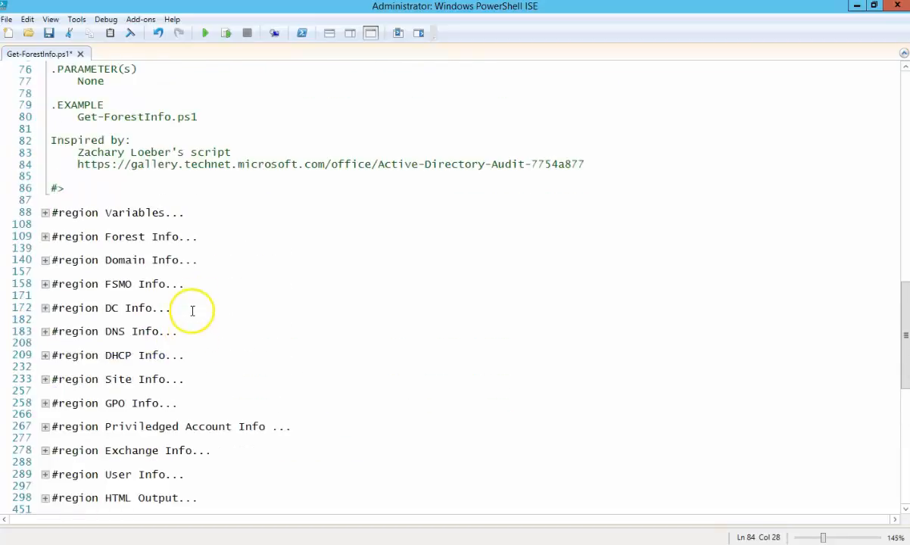
pyautogui.moveTo(191, 189)
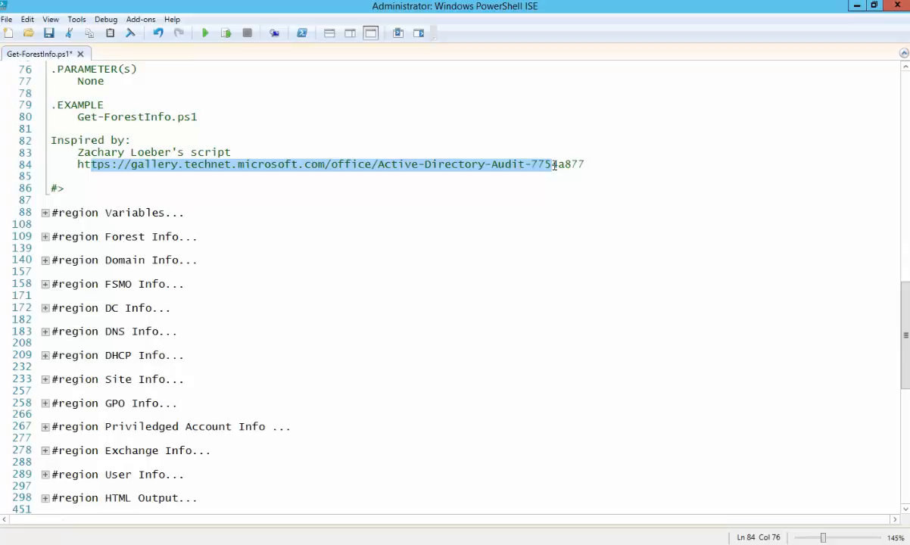
pyautogui.moveTo(82, 203)
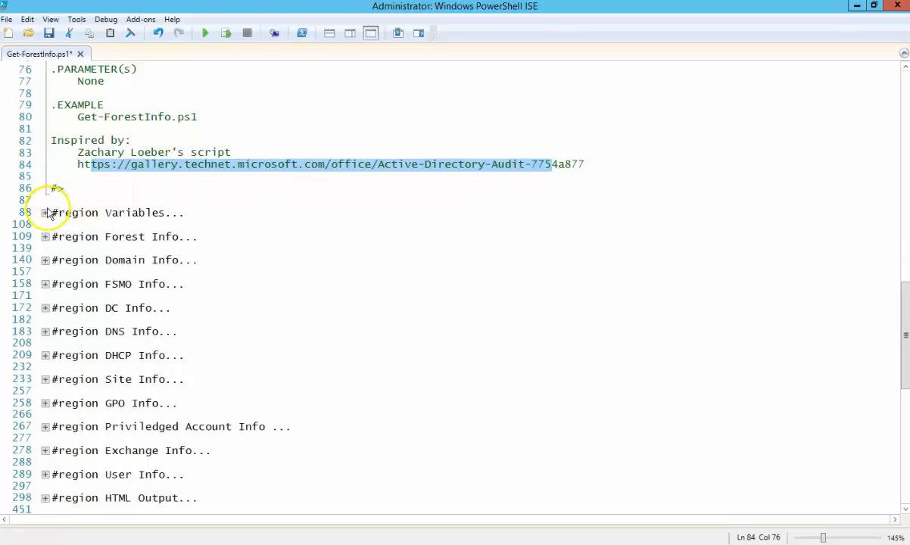
pyautogui.moveTo(47, 212)
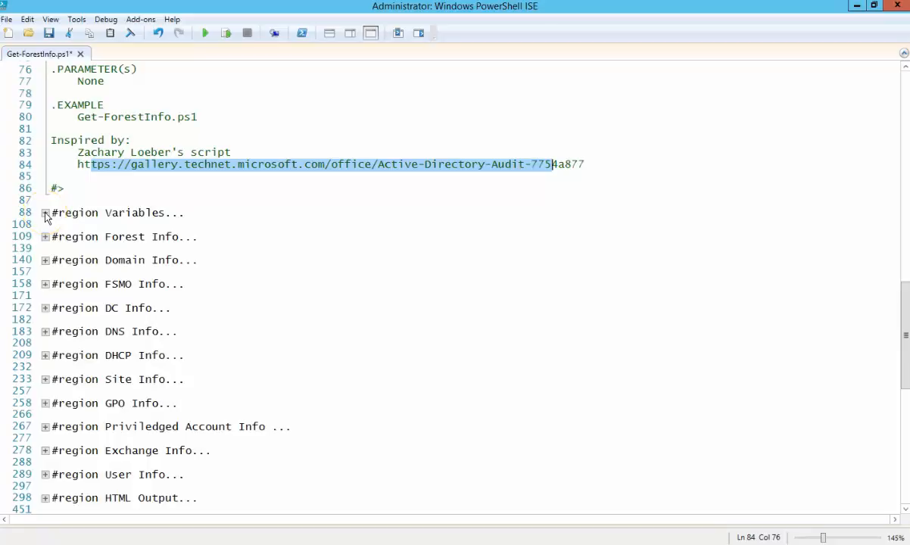
pyautogui.moveTo(174, 310)
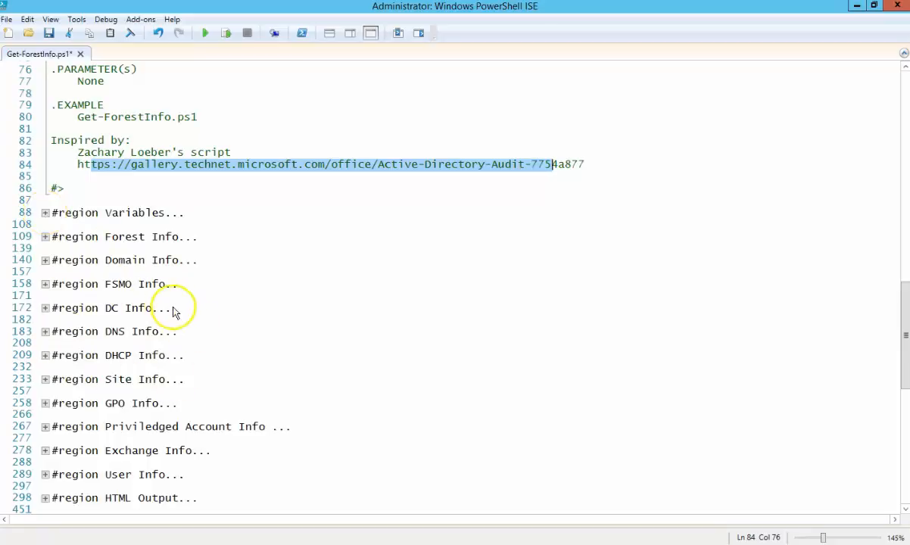
pyautogui.moveTo(34, 215)
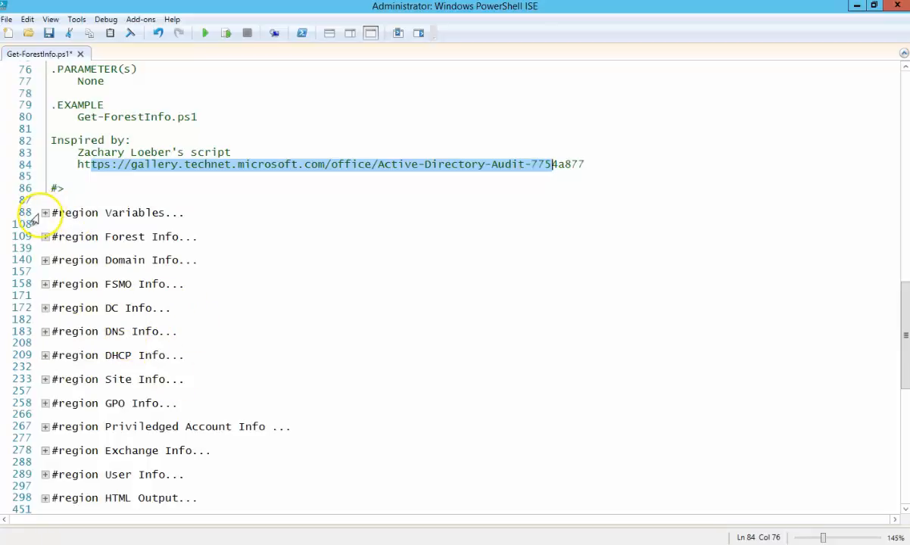
# Step: Expand the Variables region to reveal the date-based HTML file name, desktop path and AD query variables
pyautogui.click(46, 212)
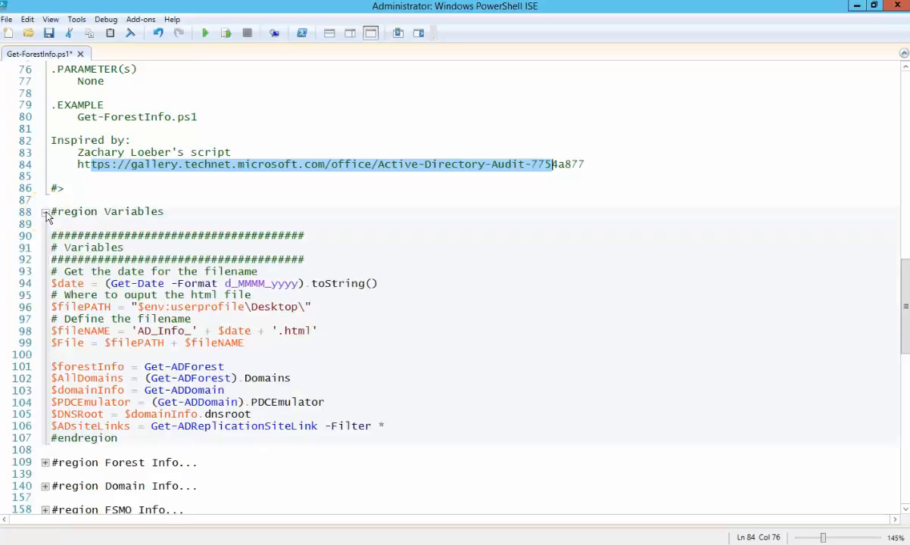
pyautogui.scroll(-3)
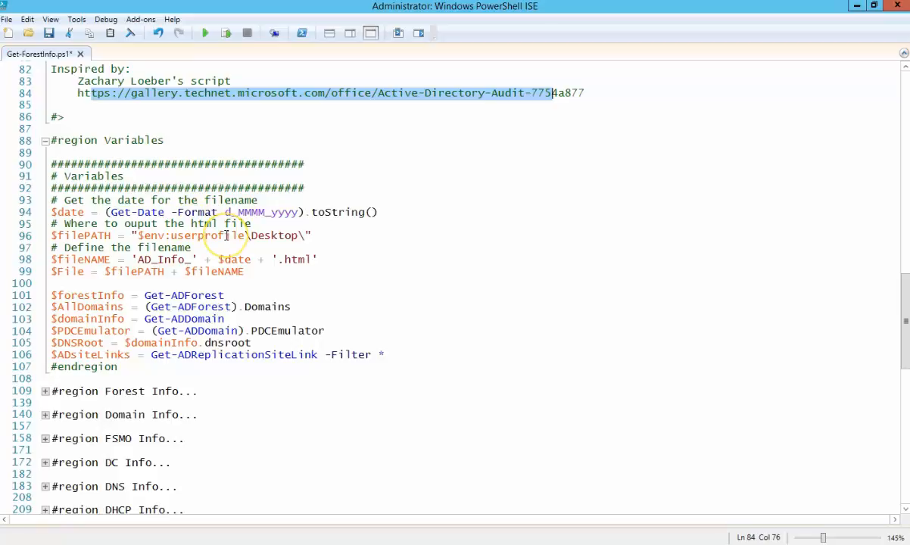
pyautogui.moveTo(200, 259)
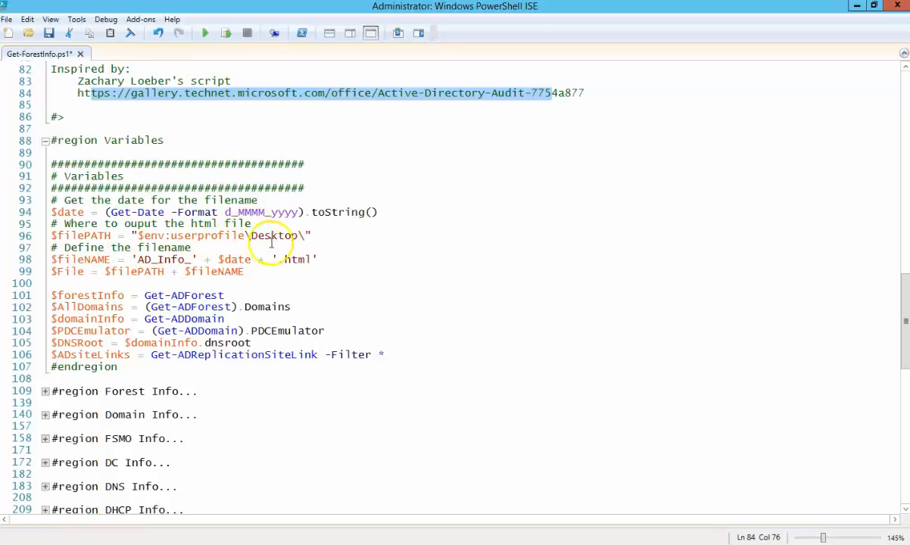
pyautogui.moveTo(85, 290)
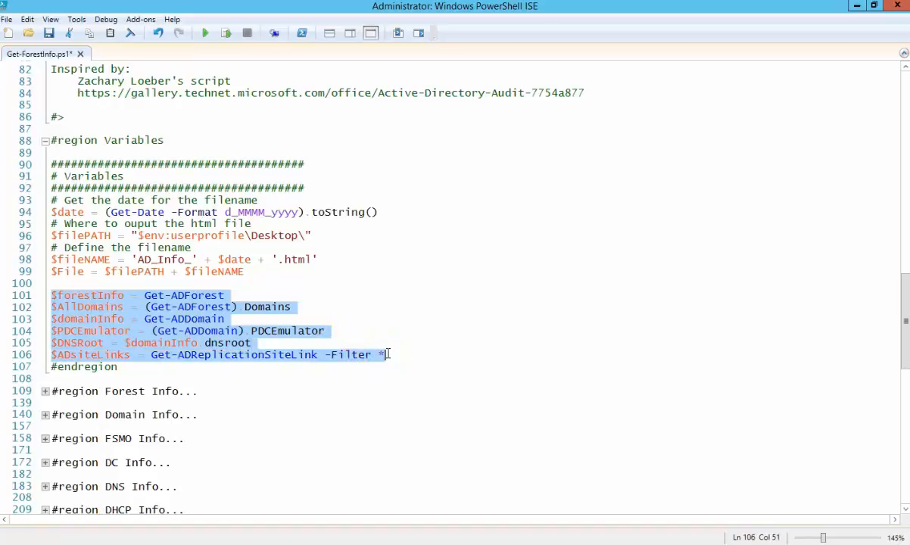
pyautogui.click(233, 310)
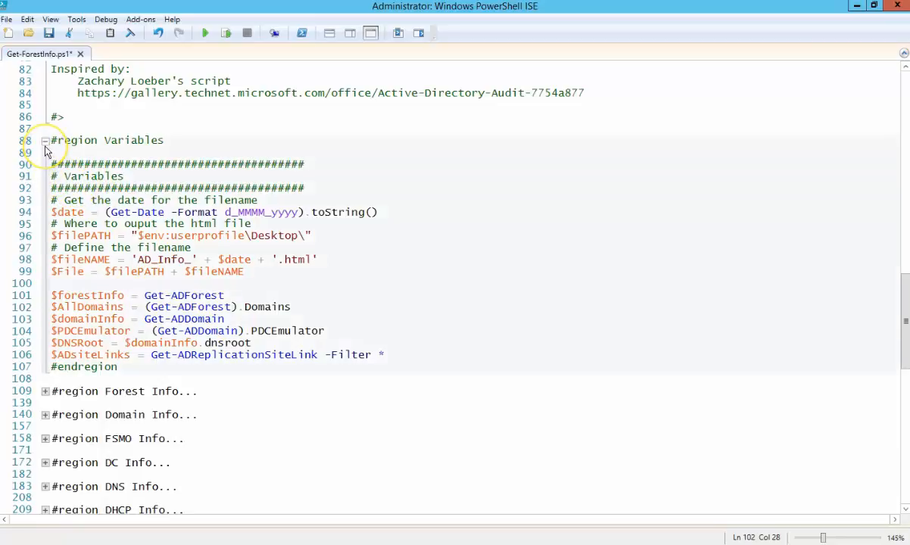
pyautogui.click(46, 141)
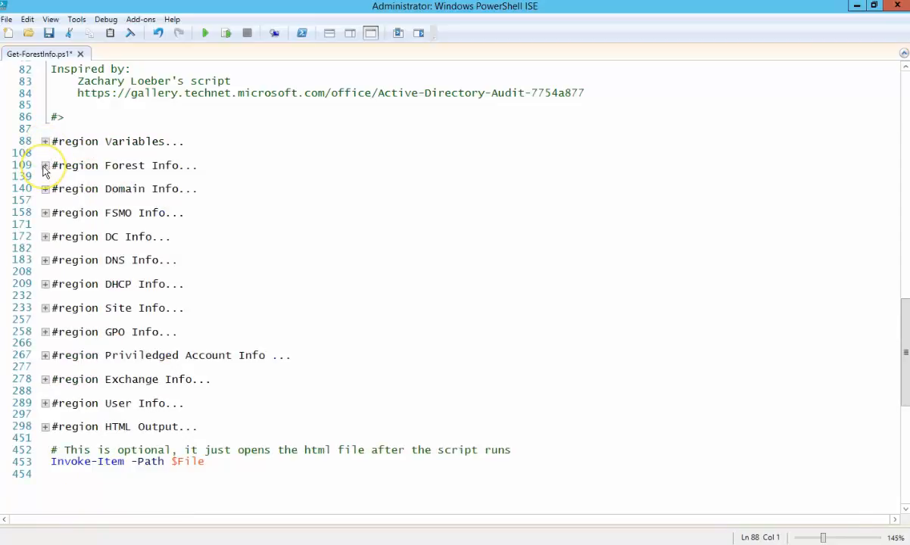
pyautogui.click(46, 165)
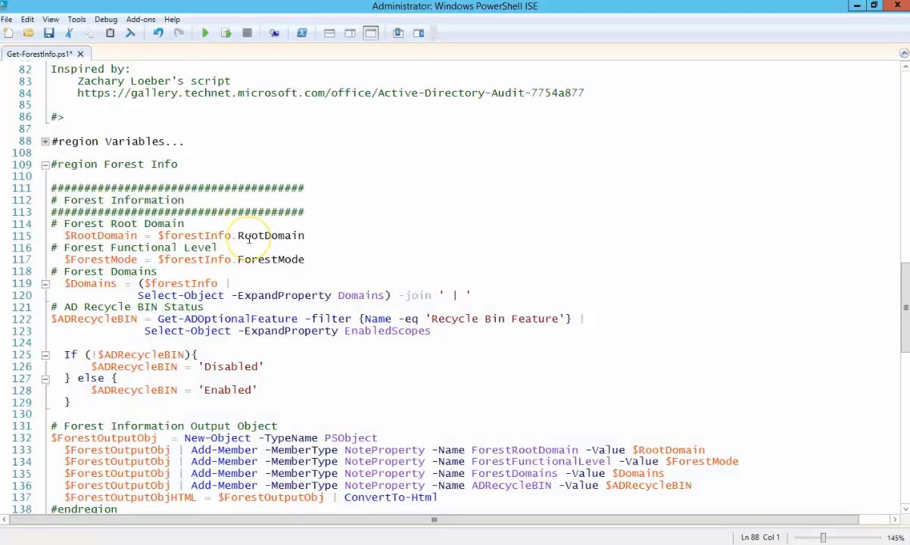
pyautogui.scroll(-3)
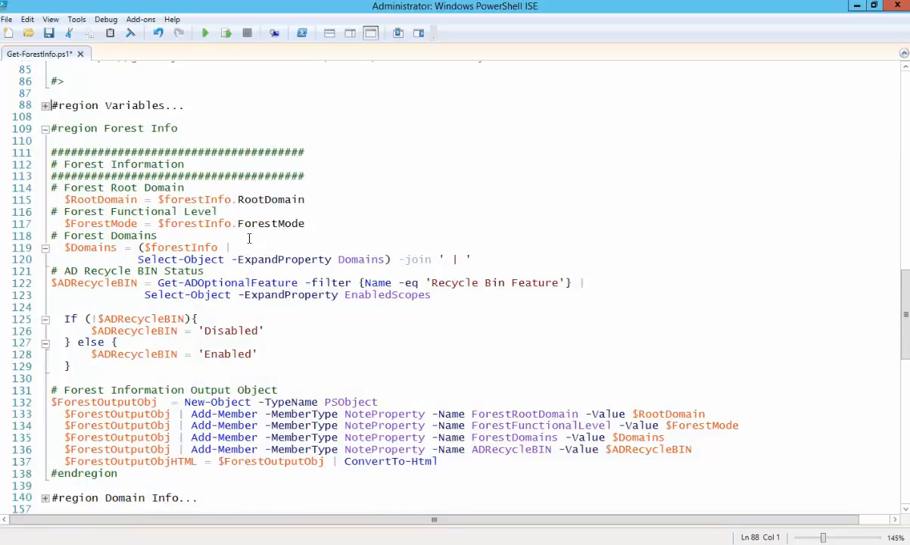
pyautogui.moveTo(415, 294)
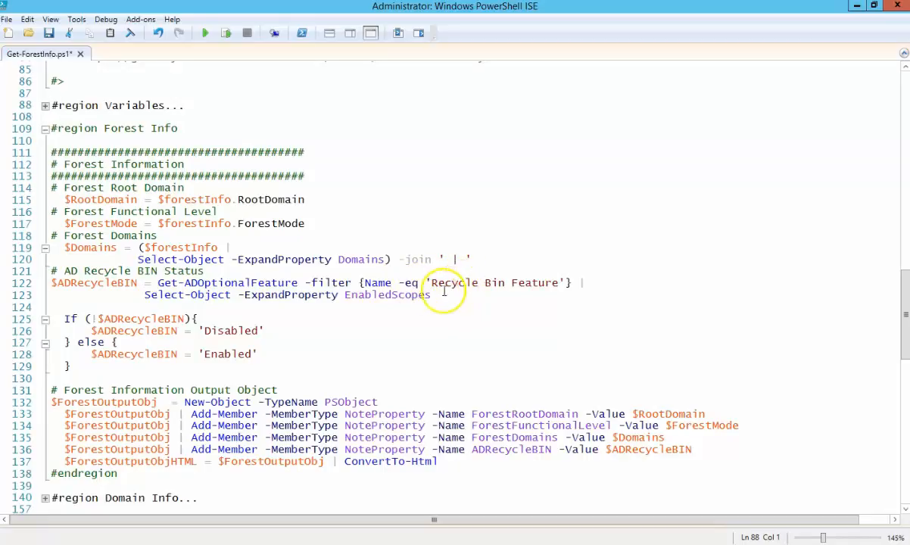
pyautogui.moveTo(422, 300)
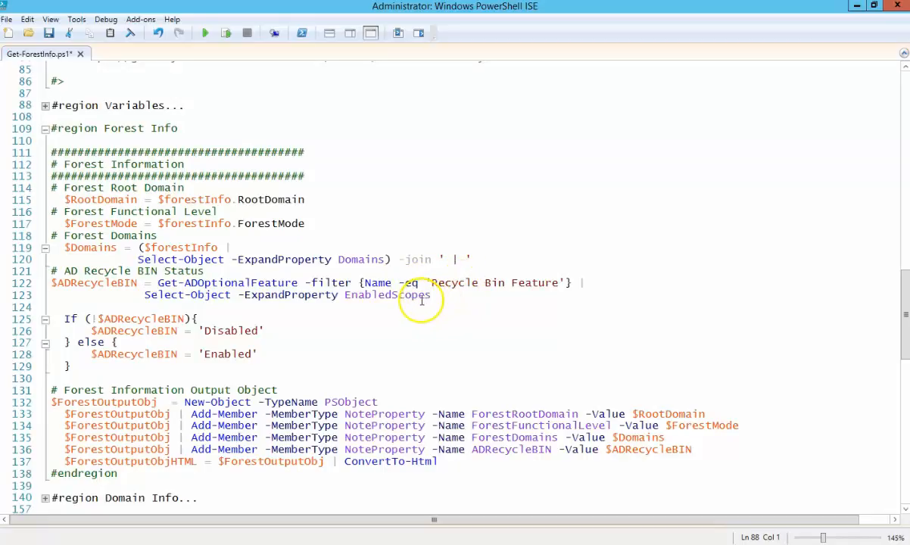
pyautogui.moveTo(279, 301)
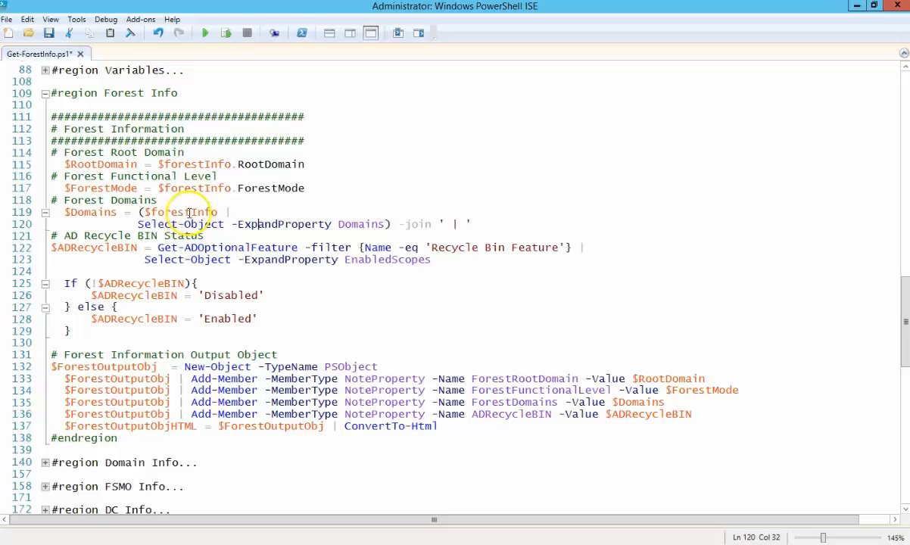
pyautogui.moveTo(451, 221)
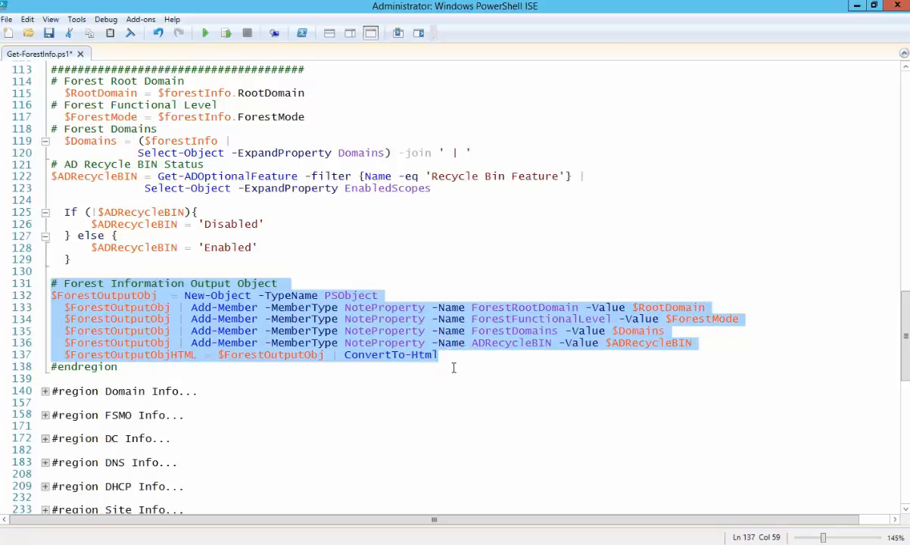
pyautogui.scroll(-3)
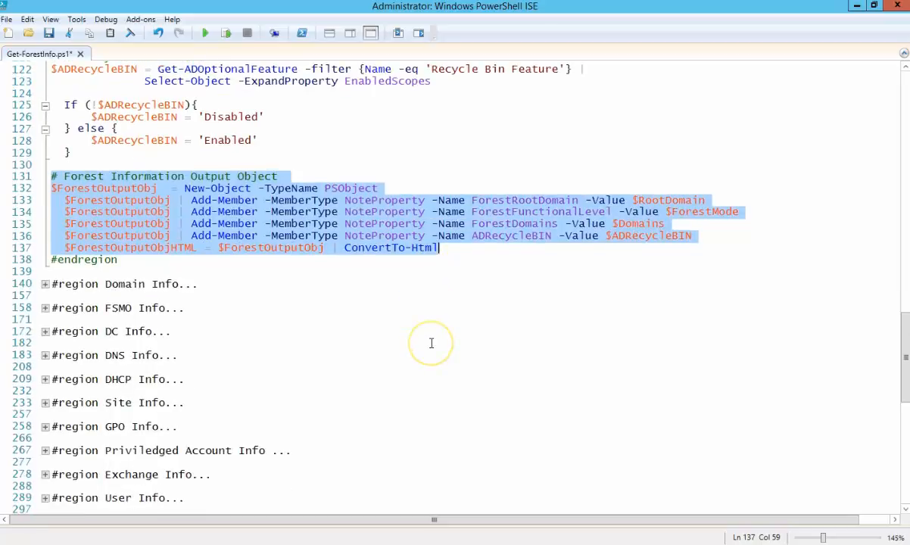
pyautogui.scroll(3)
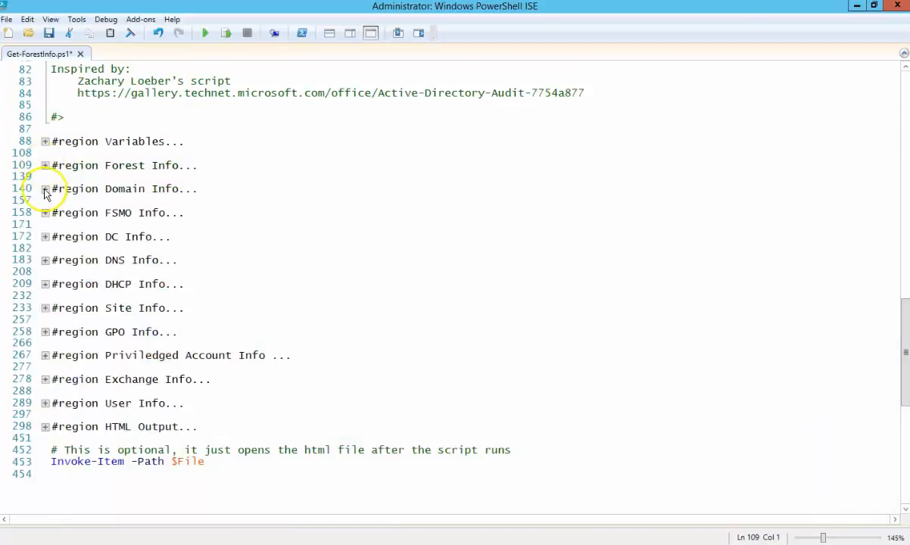
# Step: Expand the Domain Info region to review it, then fold it closed again
pyautogui.click(46, 187)
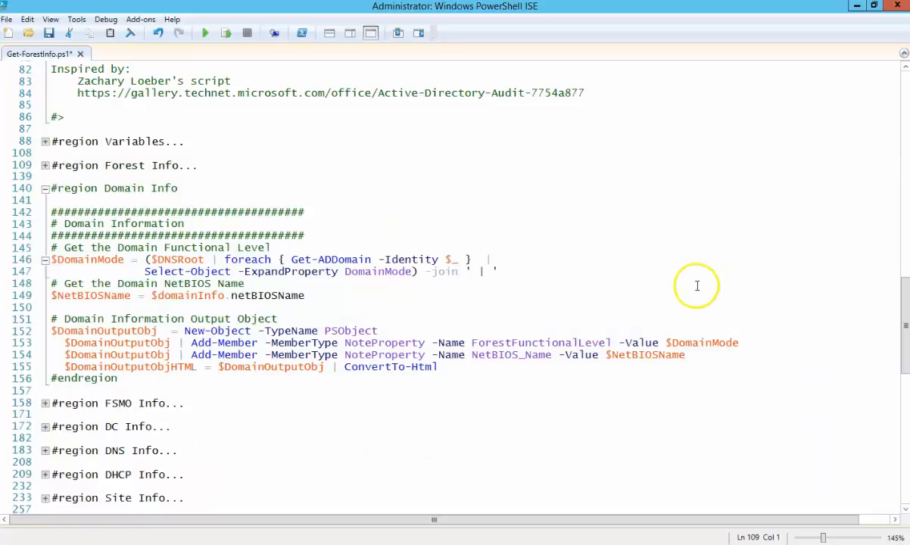
pyautogui.moveTo(638, 288)
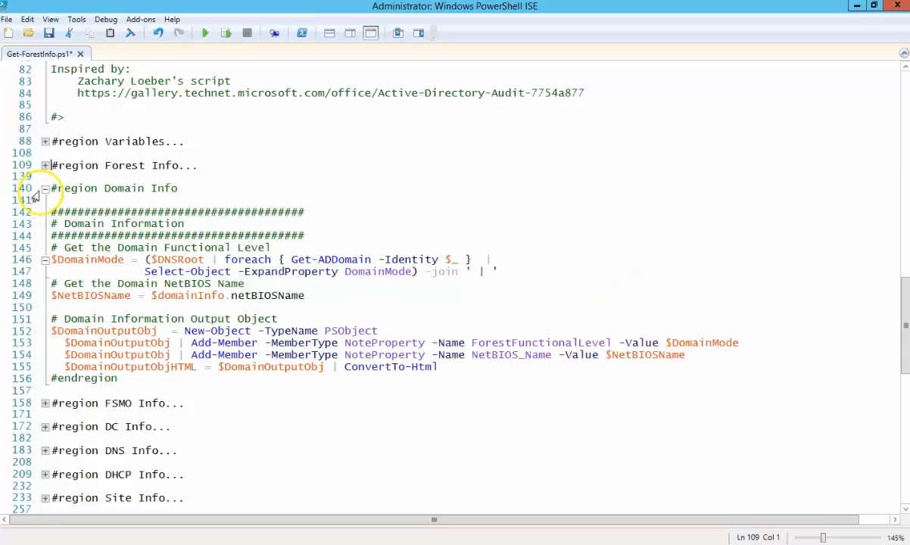
pyautogui.click(45, 188)
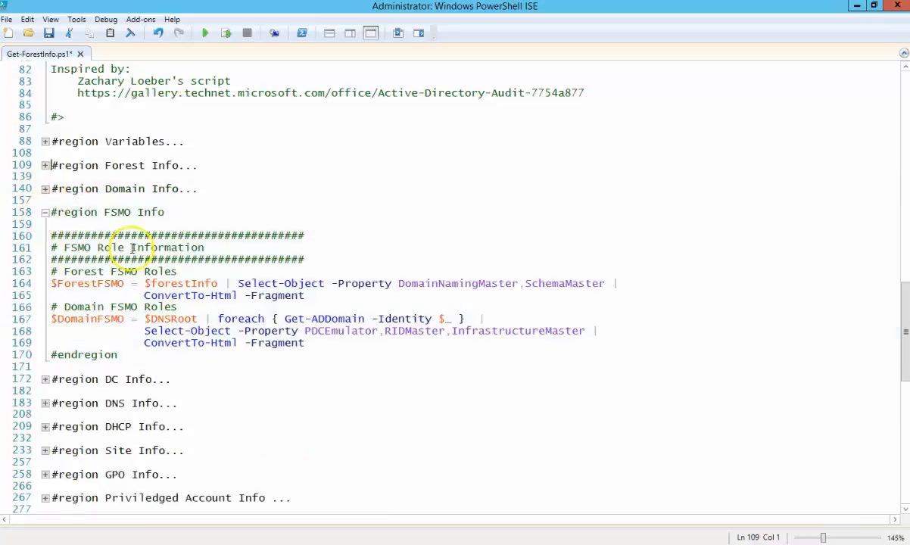
pyautogui.moveTo(215, 310)
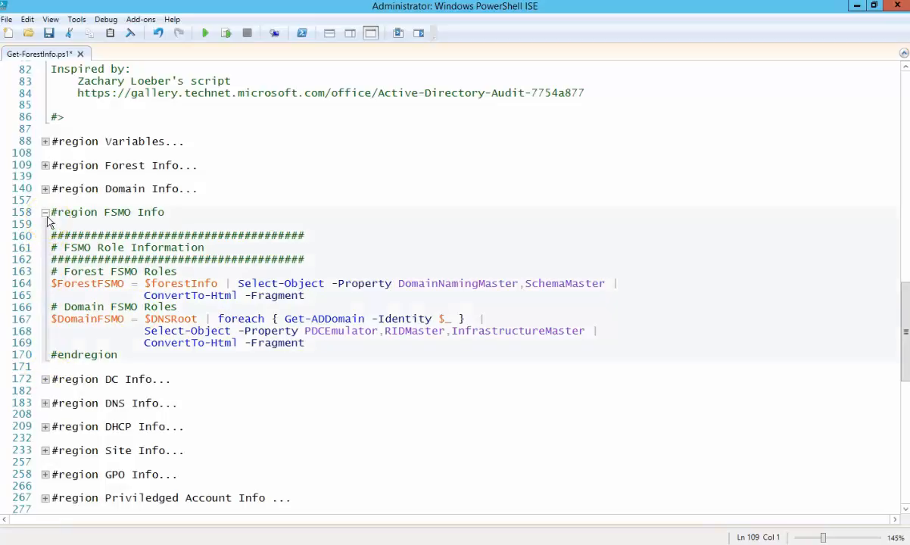
# Step: Fold FSMO Info, then expand the DC Info region to review the domain controller query and fold it again
pyautogui.click(46, 212)
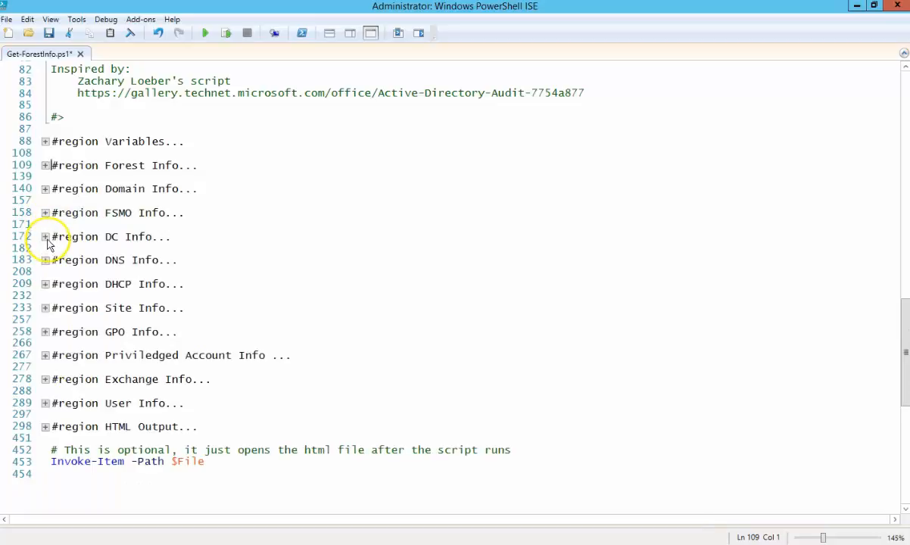
pyautogui.click(46, 236)
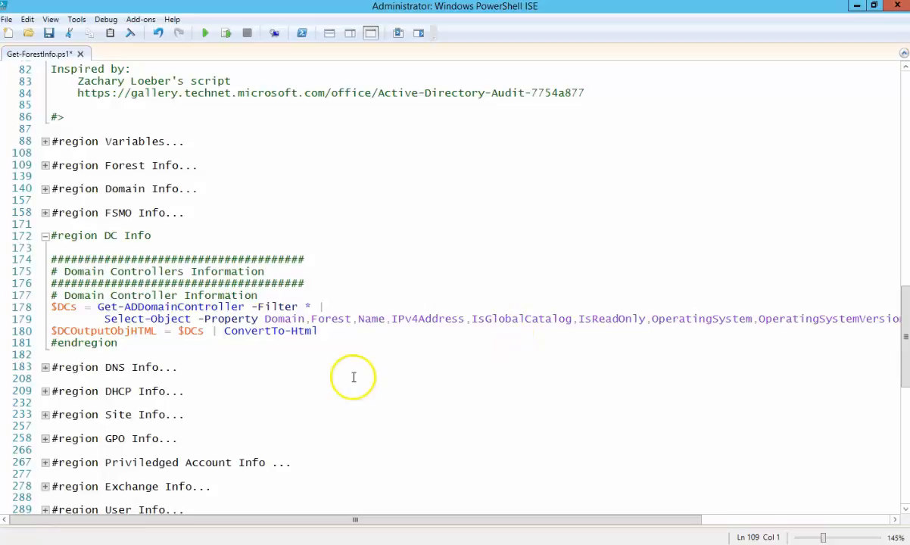
pyautogui.moveTo(418, 348)
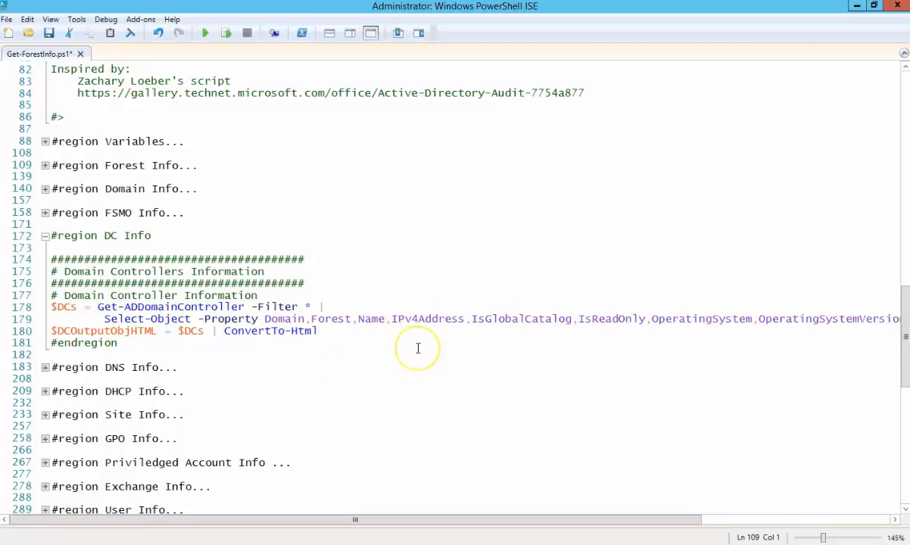
pyautogui.moveTo(451, 339)
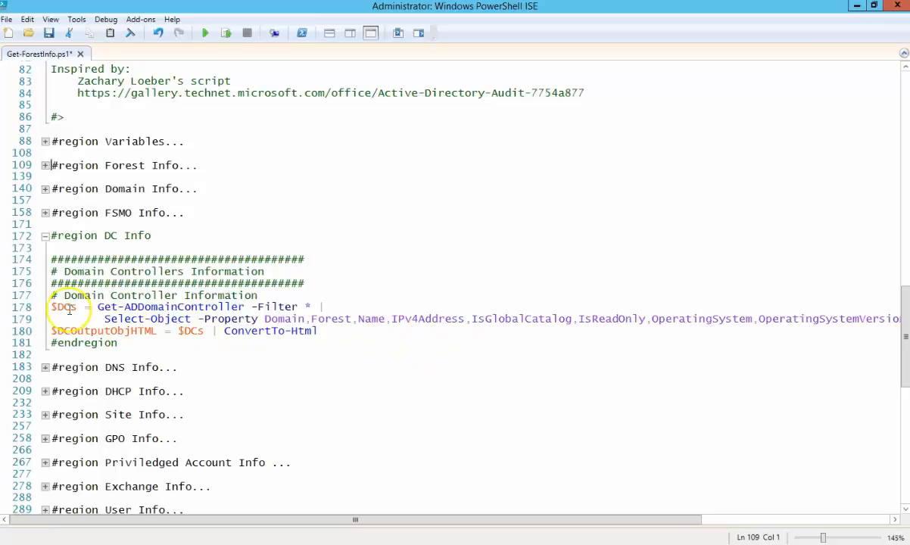
pyautogui.click(45, 236)
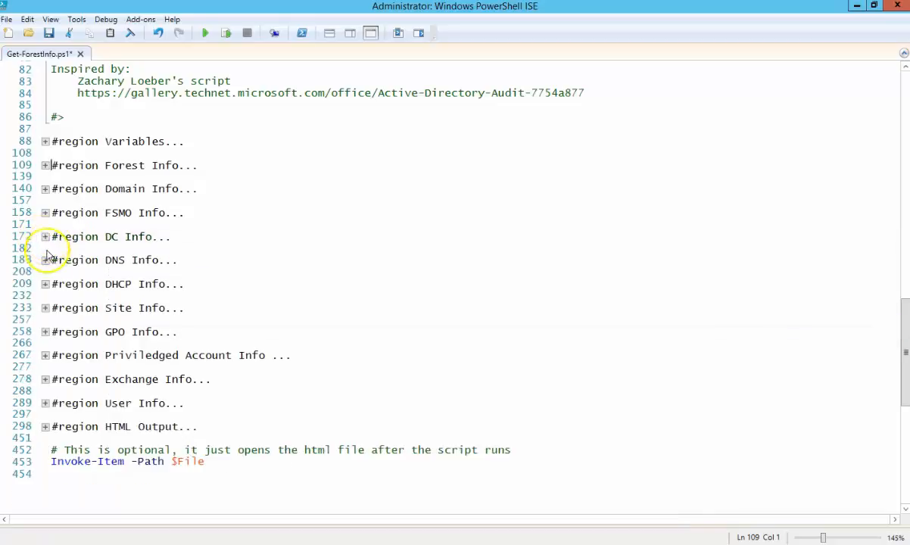
pyautogui.click(43, 260)
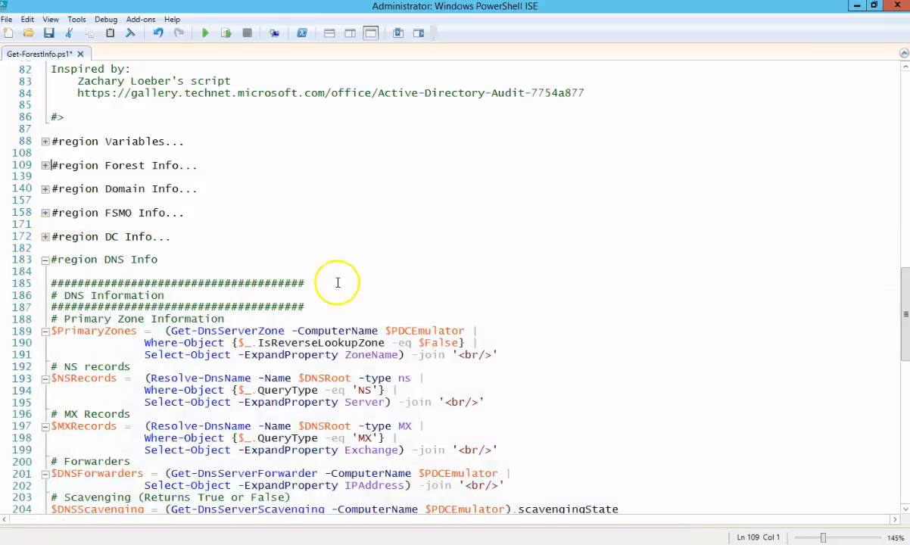
pyautogui.scroll(-3)
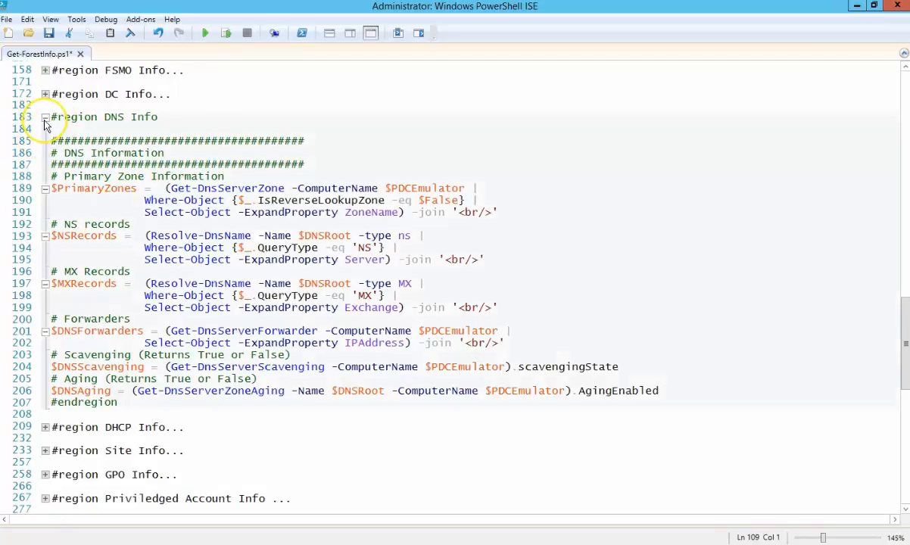
pyautogui.click(45, 116)
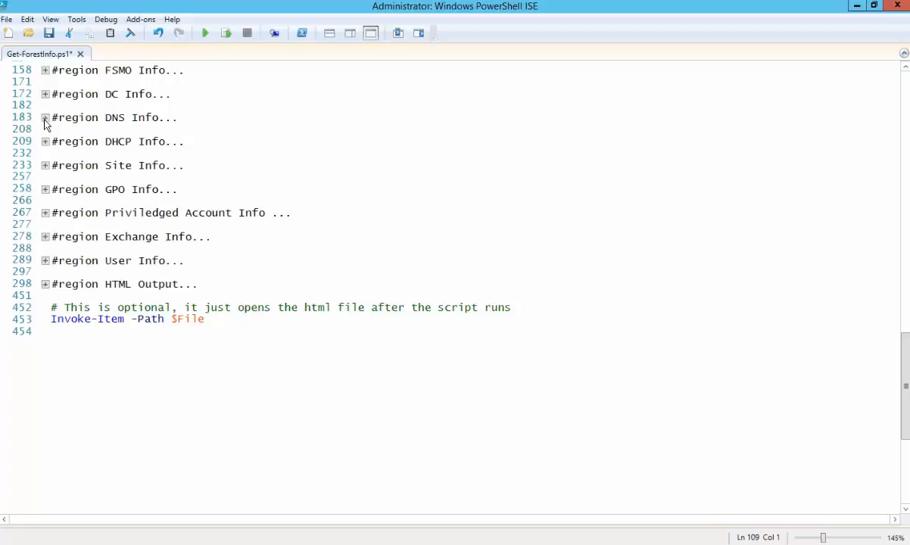
pyautogui.moveTo(45, 149)
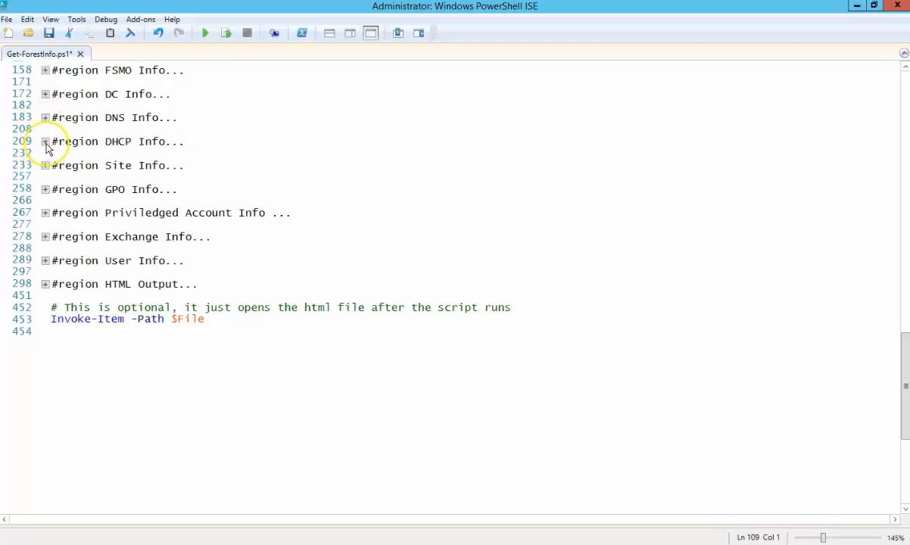
pyautogui.click(46, 141)
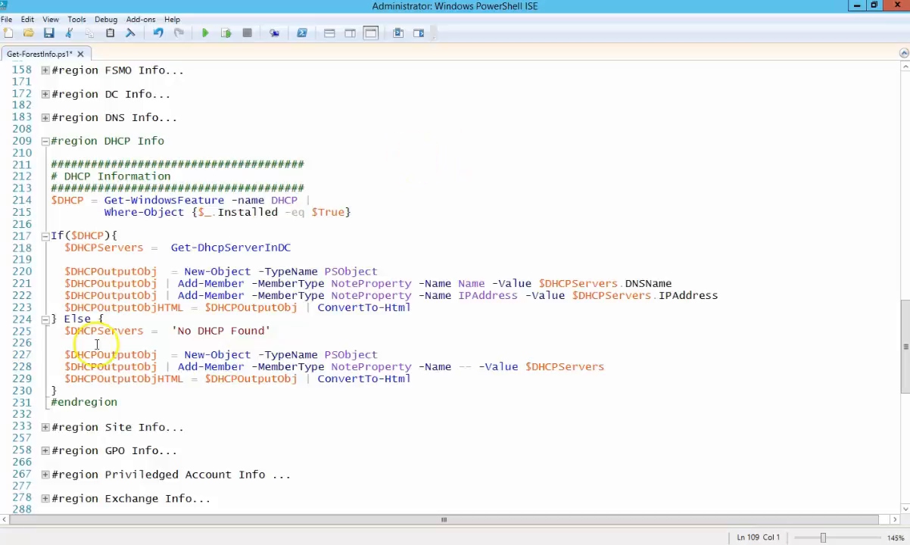
pyautogui.moveTo(345, 252)
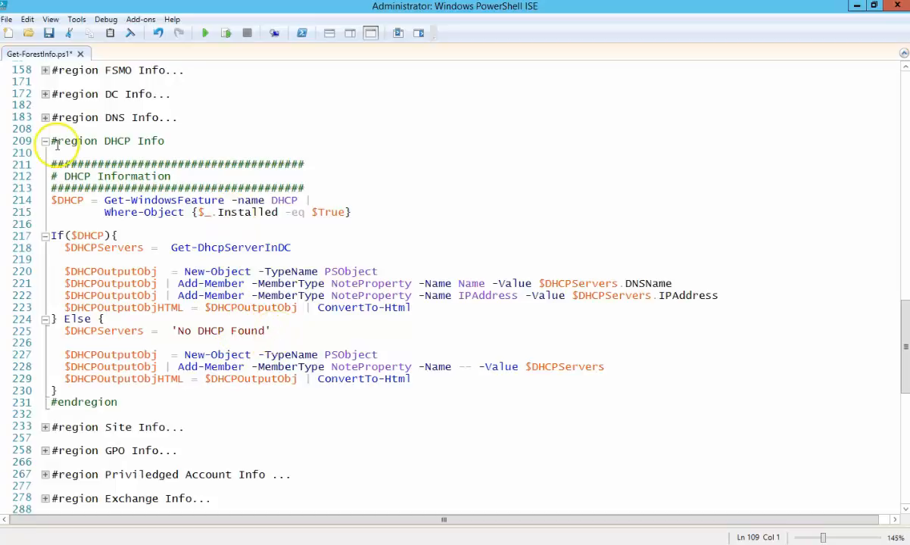
pyautogui.click(46, 141)
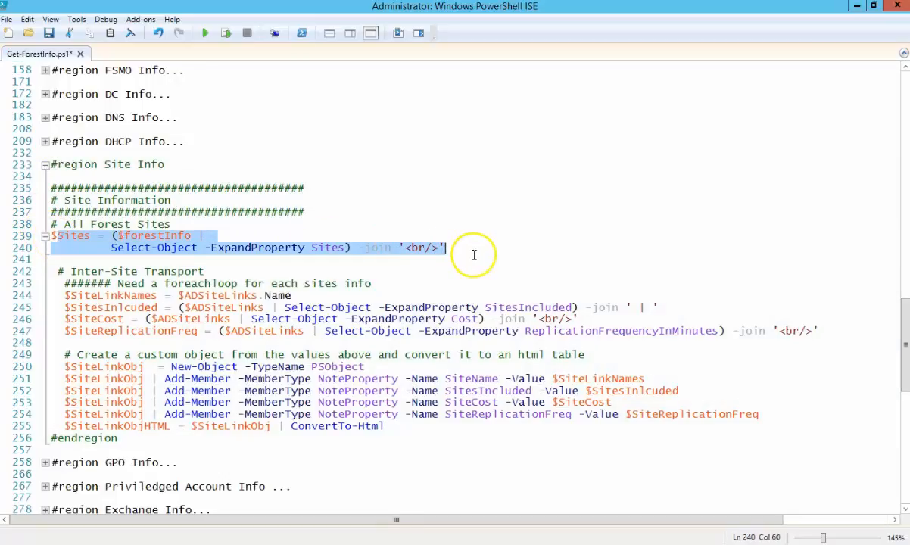
pyautogui.moveTo(89, 351)
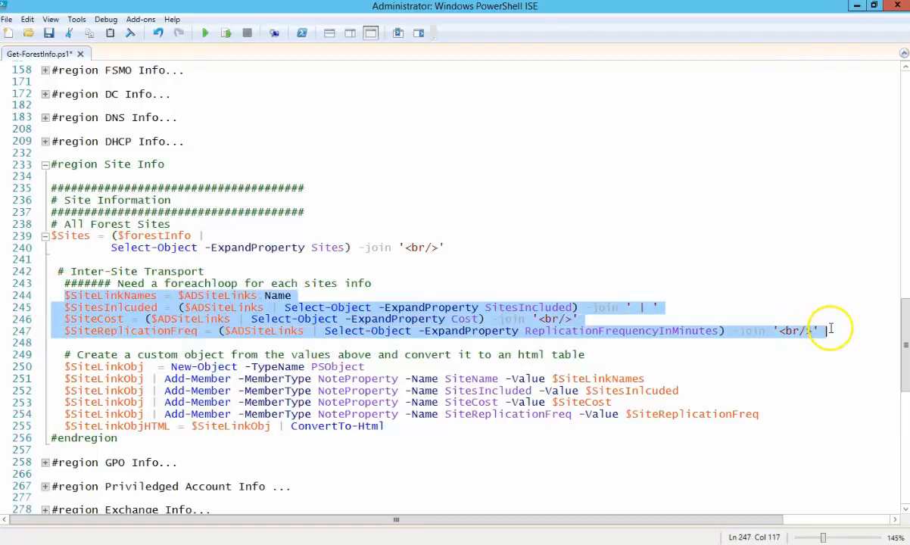
pyautogui.moveTo(179, 283)
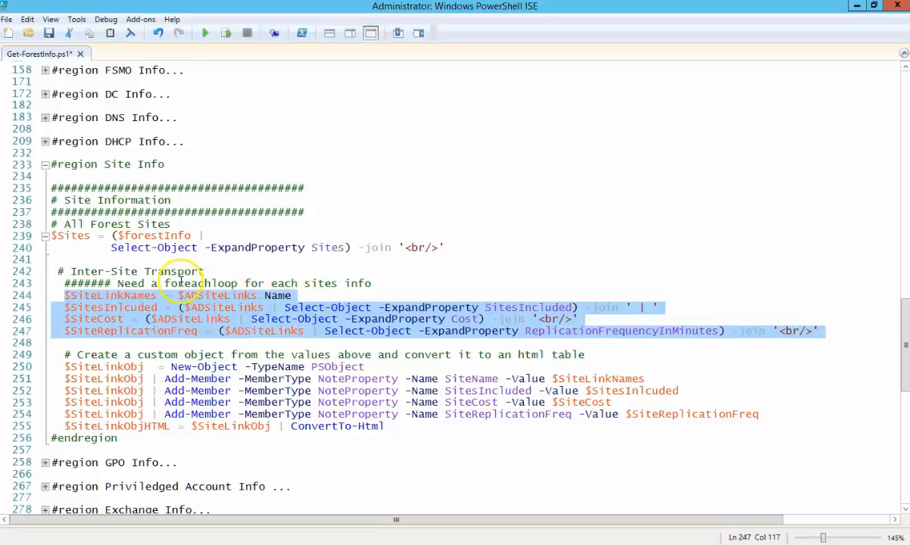
# Step: Fold the Site Info region closed so only its heading shows
pyautogui.scroll(-3)
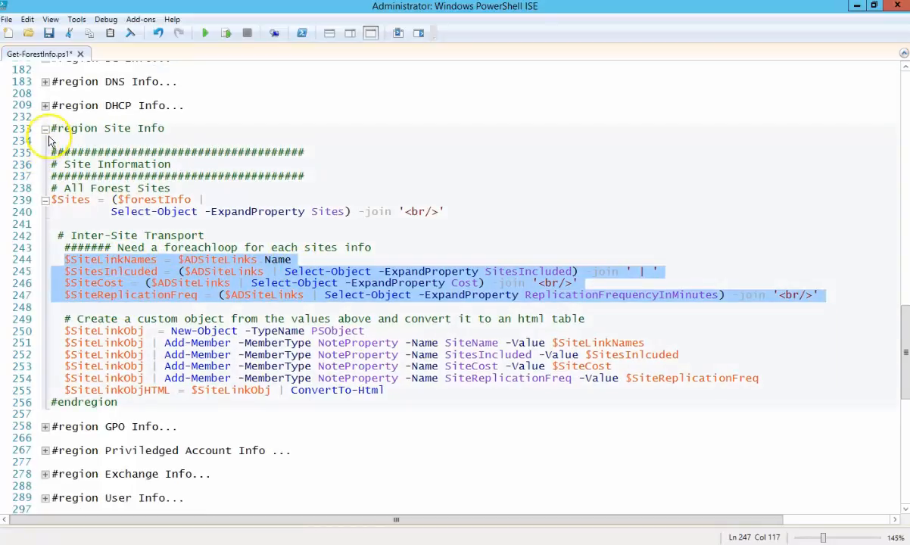
pyautogui.click(45, 129)
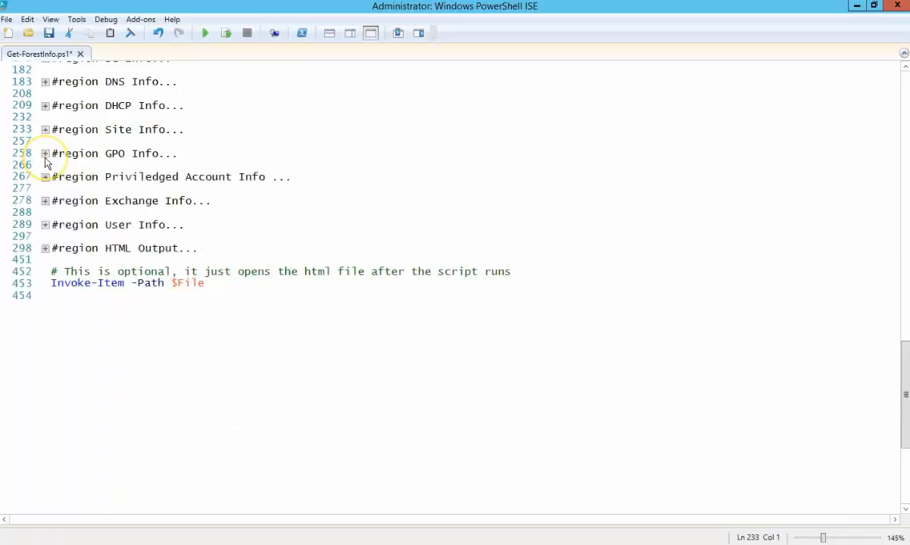
# Step: Review and refold GPO Info, then expand Privileged Account Info showing the Domain, Enterprise and Schema Admins queries
pyautogui.click(45, 151)
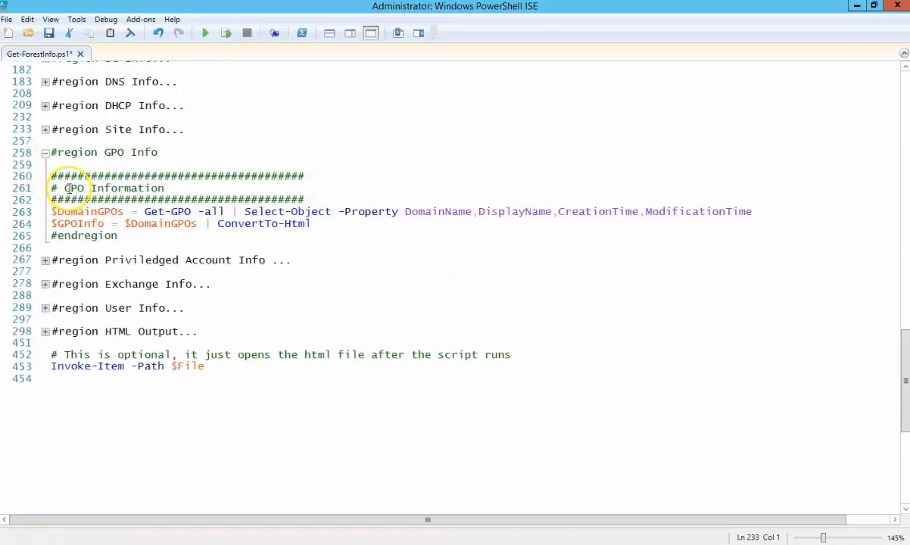
pyautogui.click(45, 151)
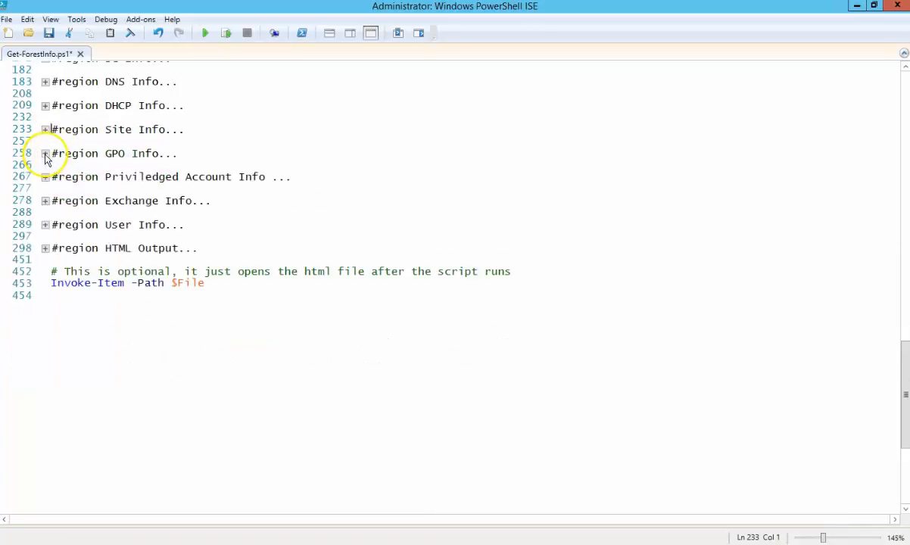
pyautogui.click(45, 176)
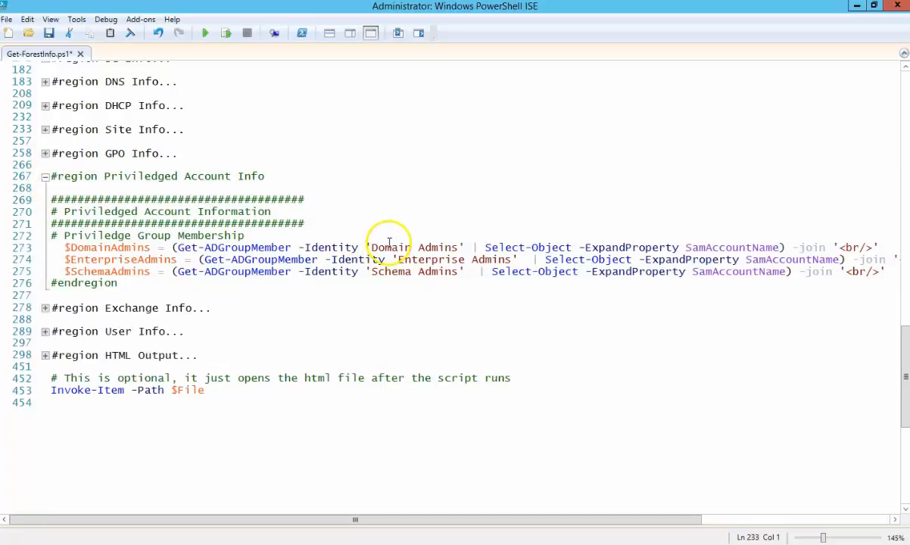
pyautogui.moveTo(403, 220)
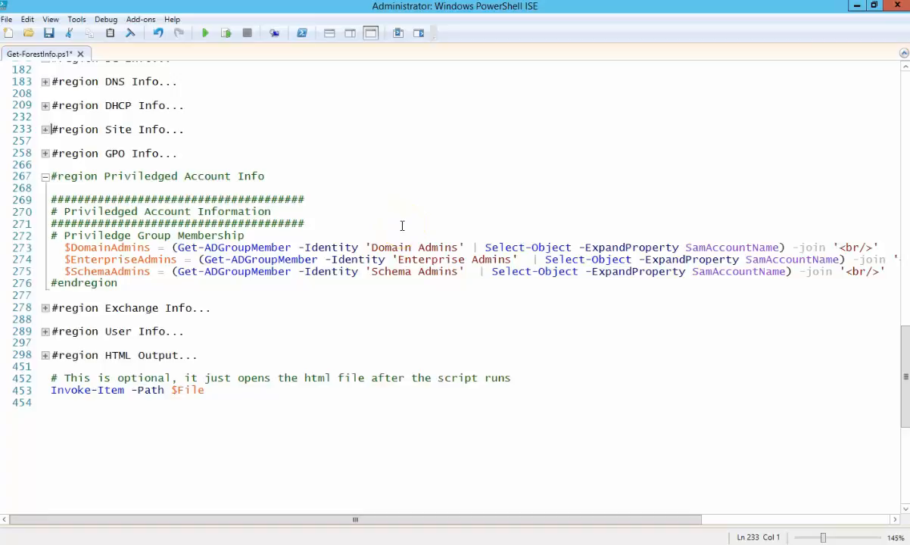
pyautogui.moveTo(112, 247)
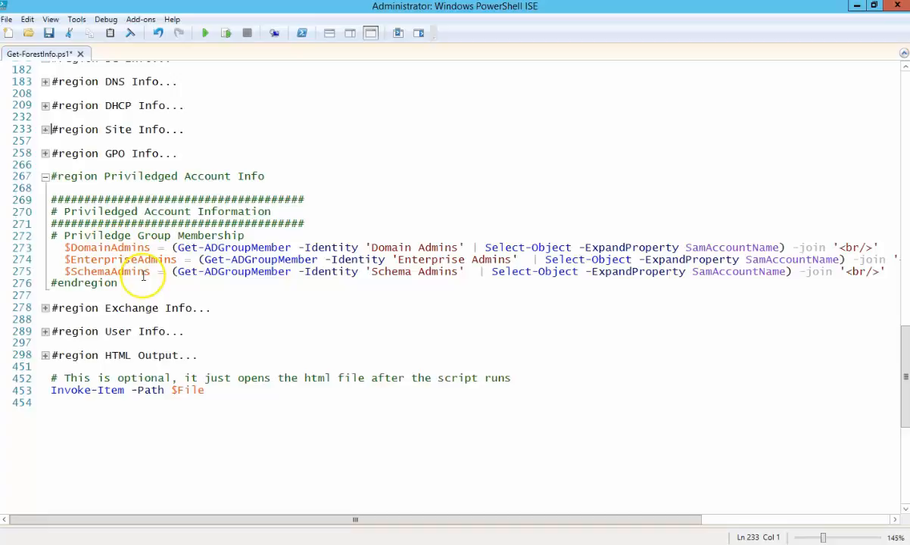
pyautogui.moveTo(279, 246)
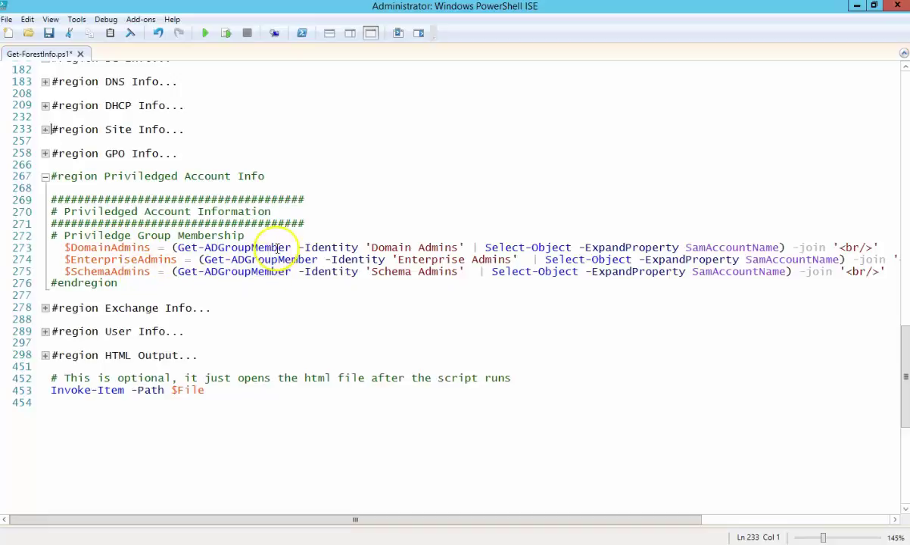
pyautogui.moveTo(492, 263)
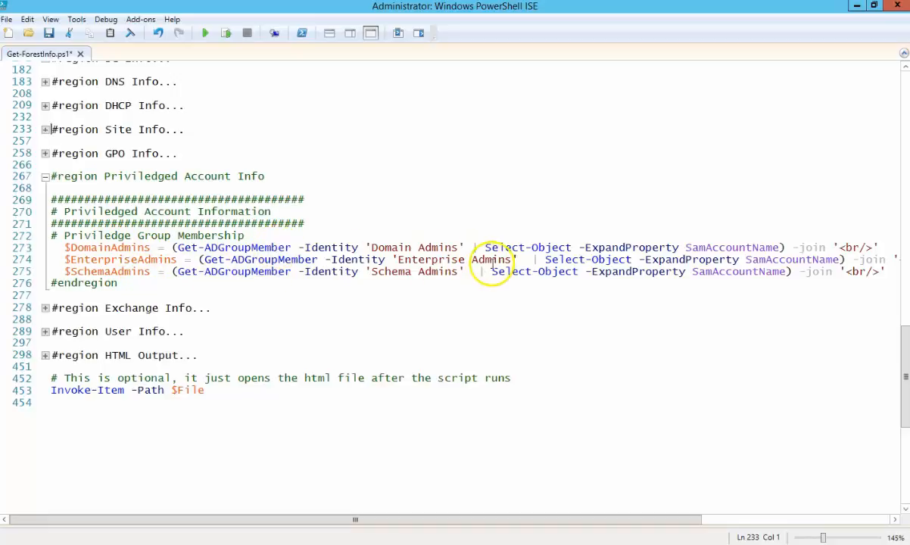
pyautogui.moveTo(167, 253)
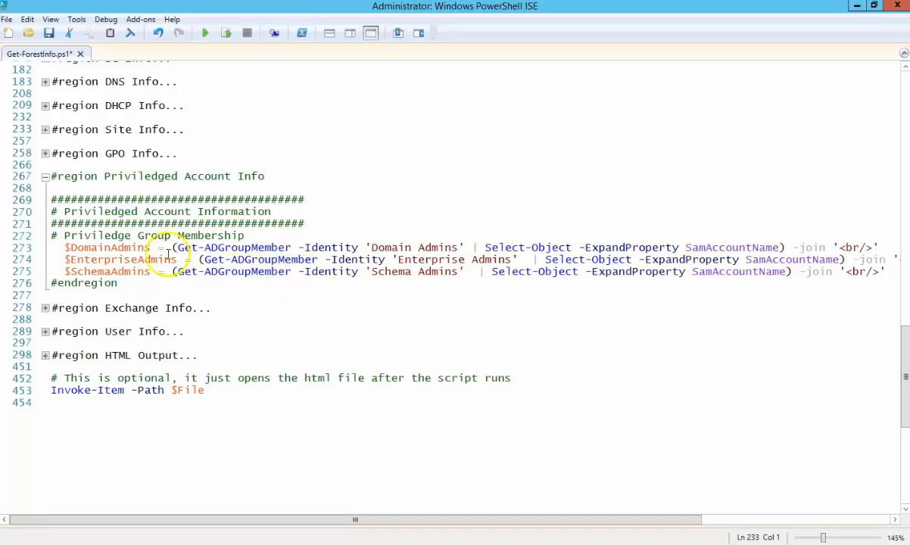
# Step: Review Exchange Info, highlighting Org Management and $ExchangeSVRs, then fold it and expand User Info's never-expiring password query
pyautogui.click(46, 175)
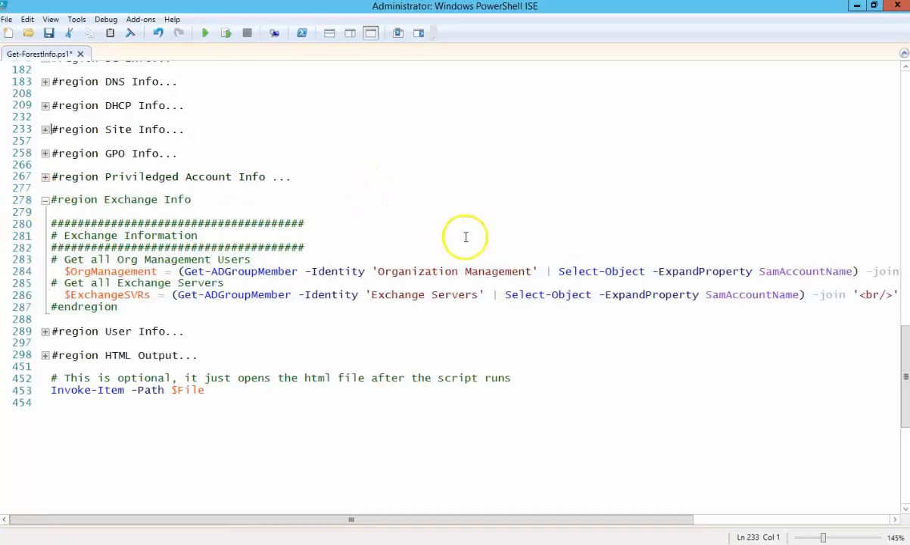
pyautogui.moveTo(182, 269)
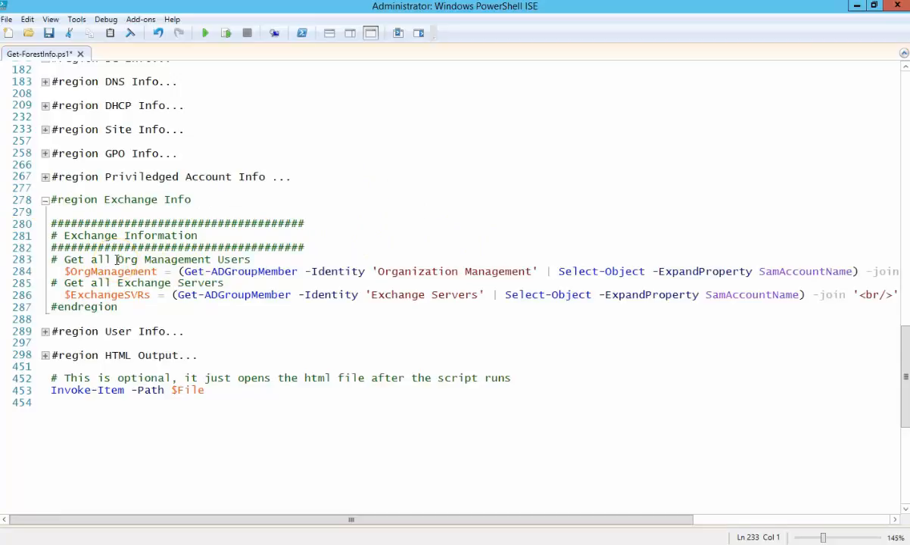
pyautogui.doubleClick(159, 259)
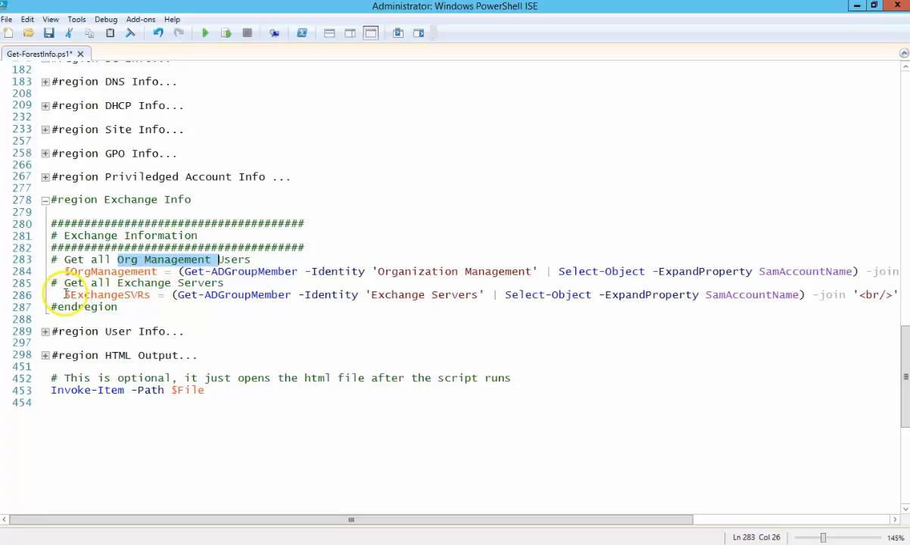
pyautogui.doubleClick(106, 294)
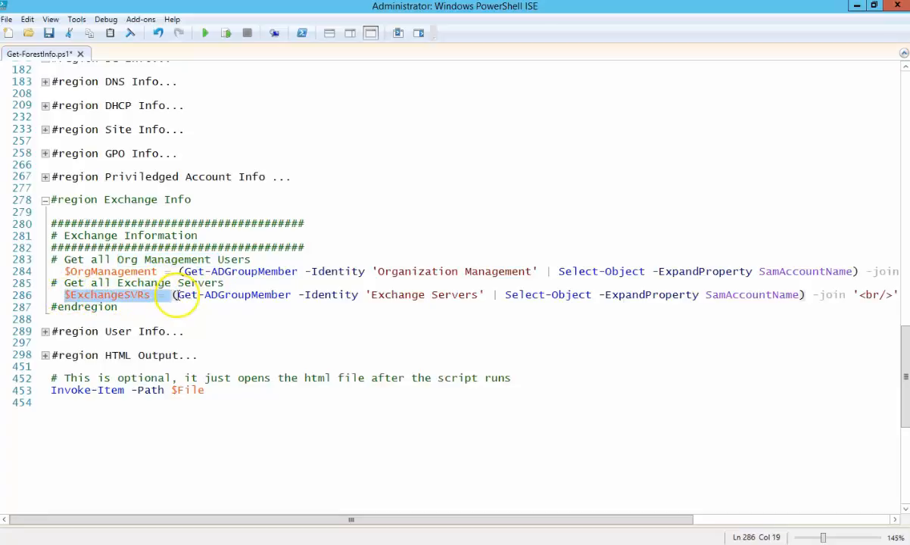
pyautogui.click(45, 199)
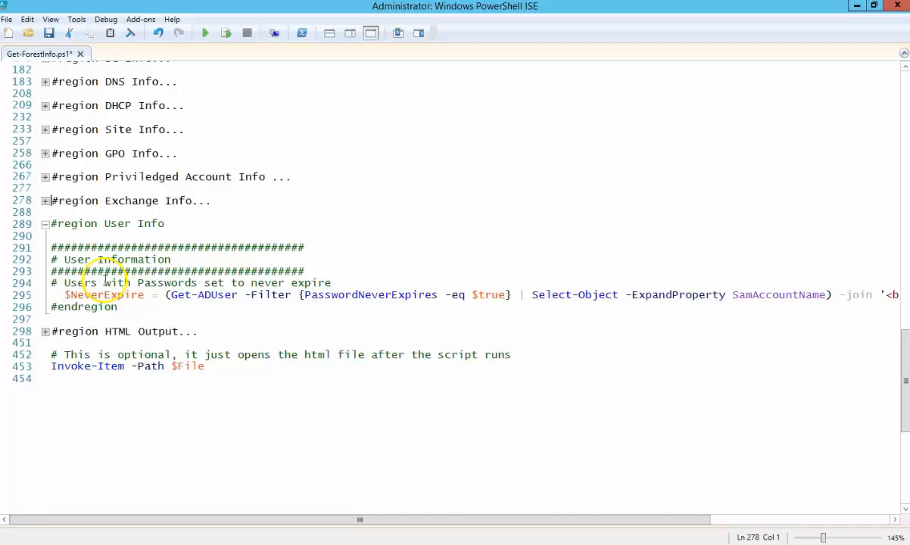
# Step: Fold User Info and expand HTML Output, scrolling through the report's CSS styles and h1/h2 heading markup
pyautogui.click(45, 224)
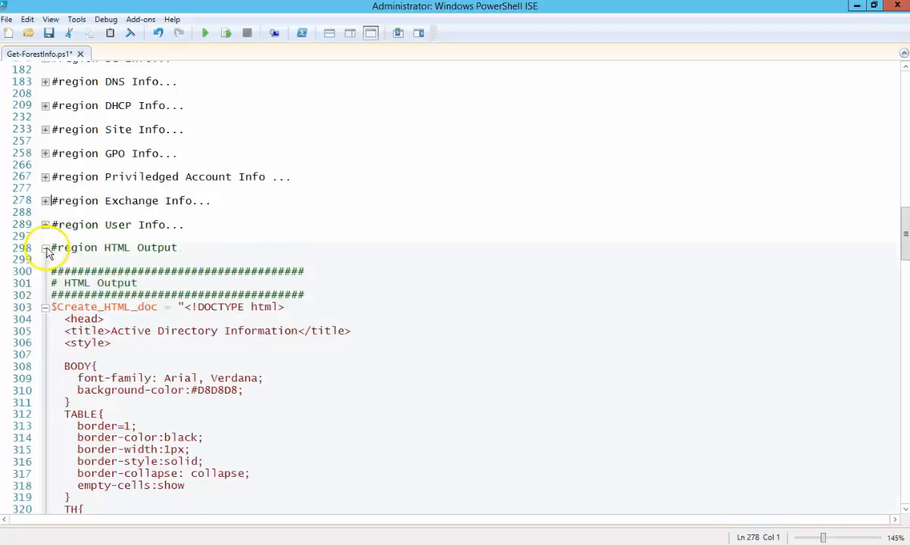
pyautogui.moveTo(573, 351)
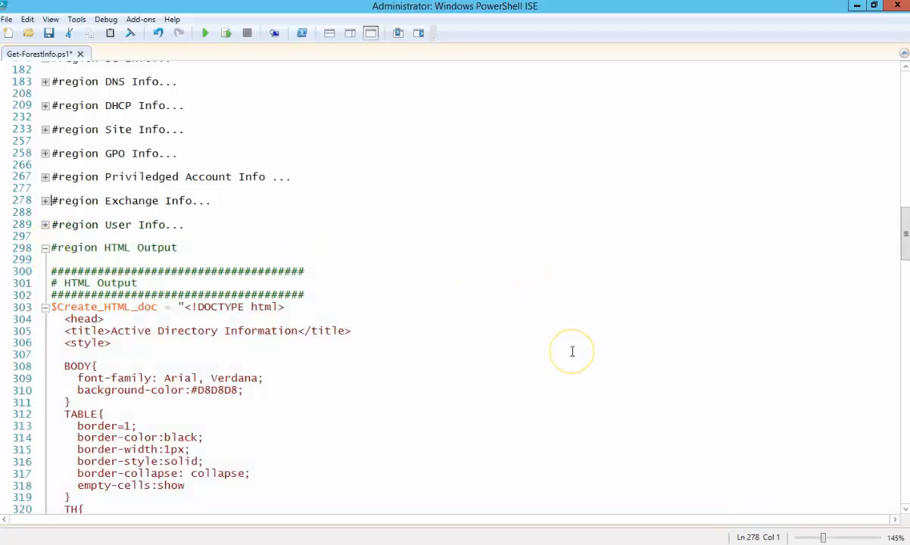
pyautogui.scroll(-3)
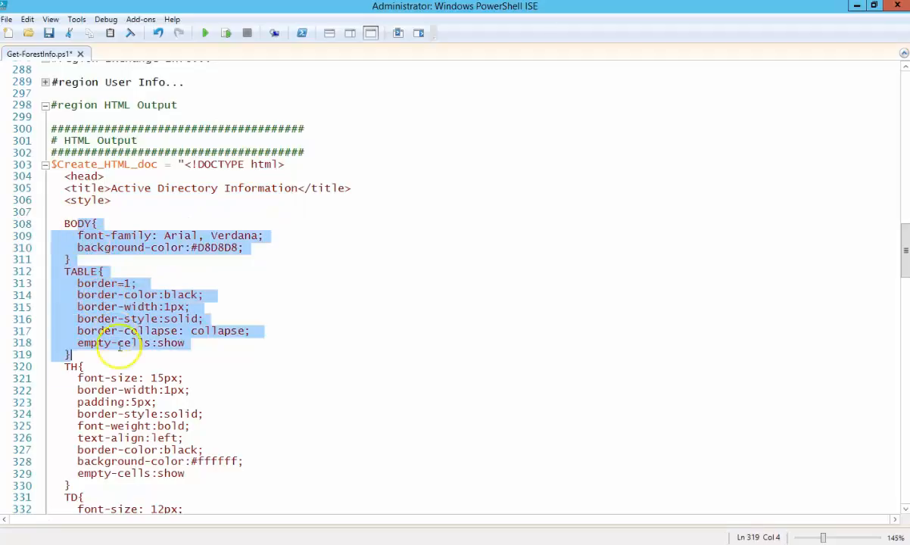
pyautogui.scroll(-3)
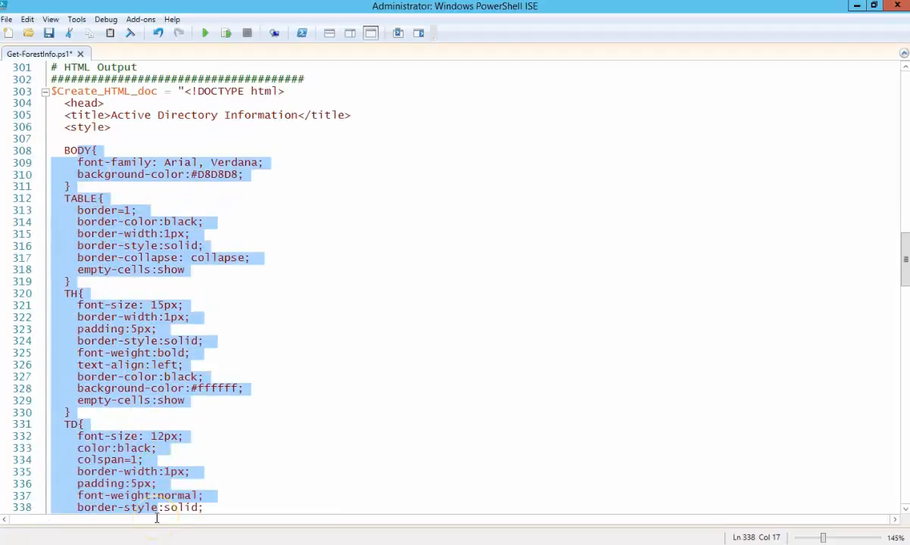
pyautogui.scroll(-3)
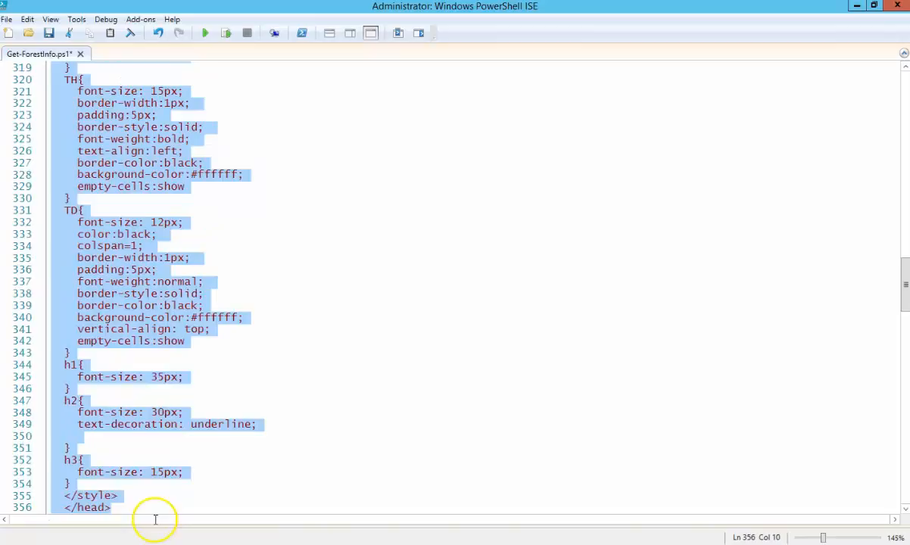
pyautogui.scroll(-3)
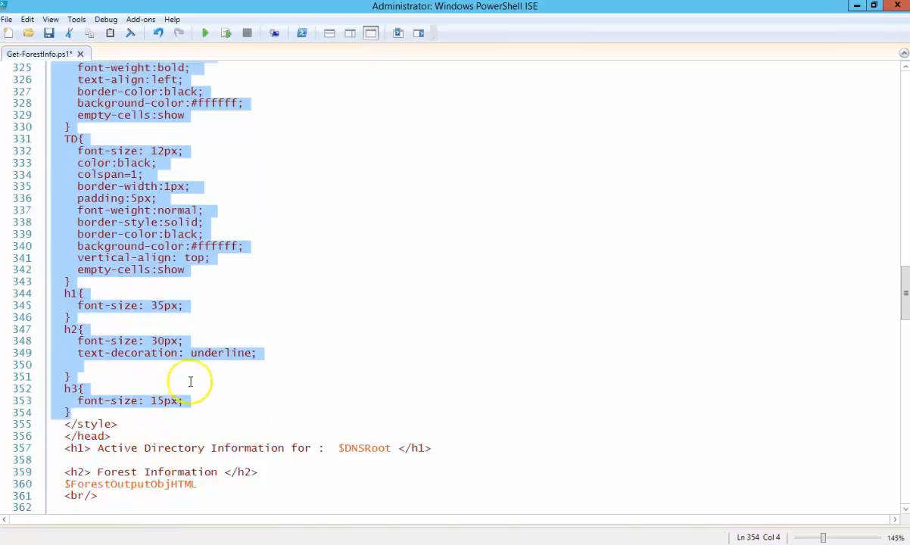
pyautogui.moveTo(436, 248)
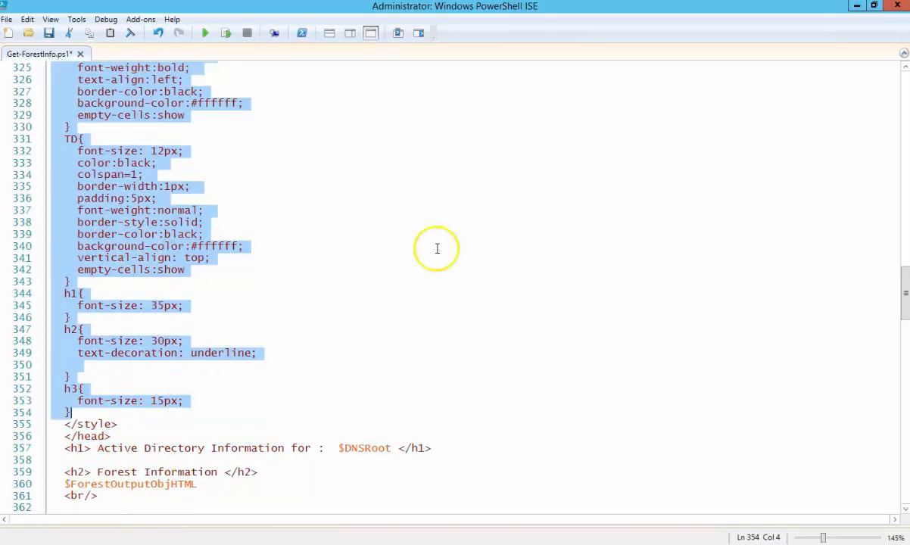
pyautogui.scroll(-3)
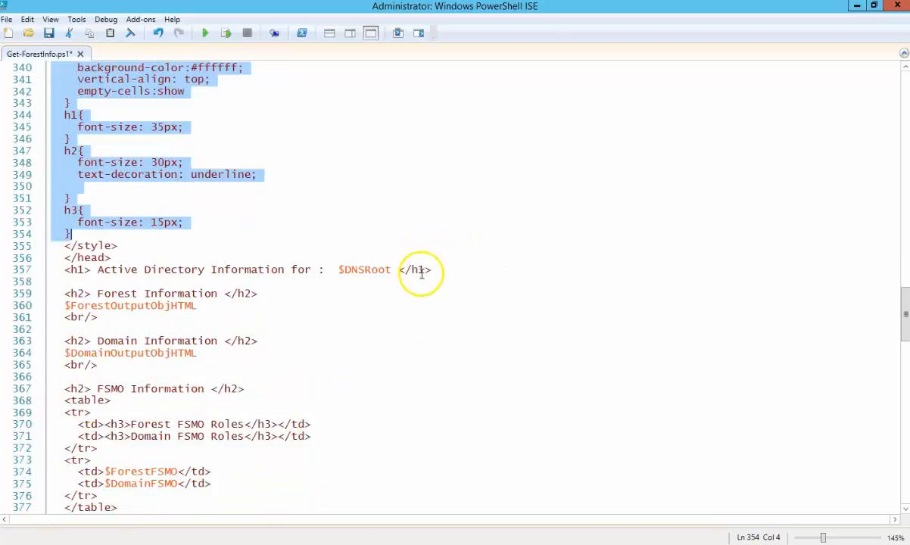
pyautogui.scroll(-3)
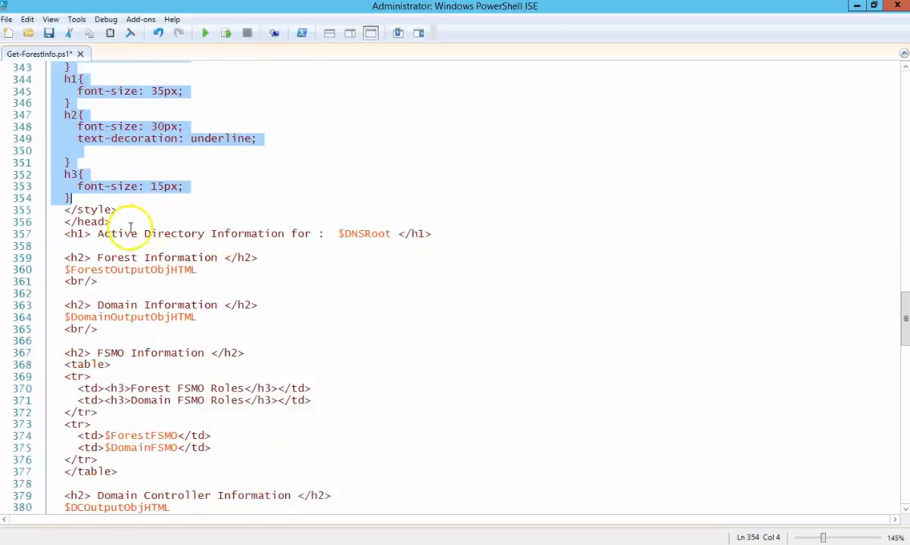
pyautogui.click(200, 269)
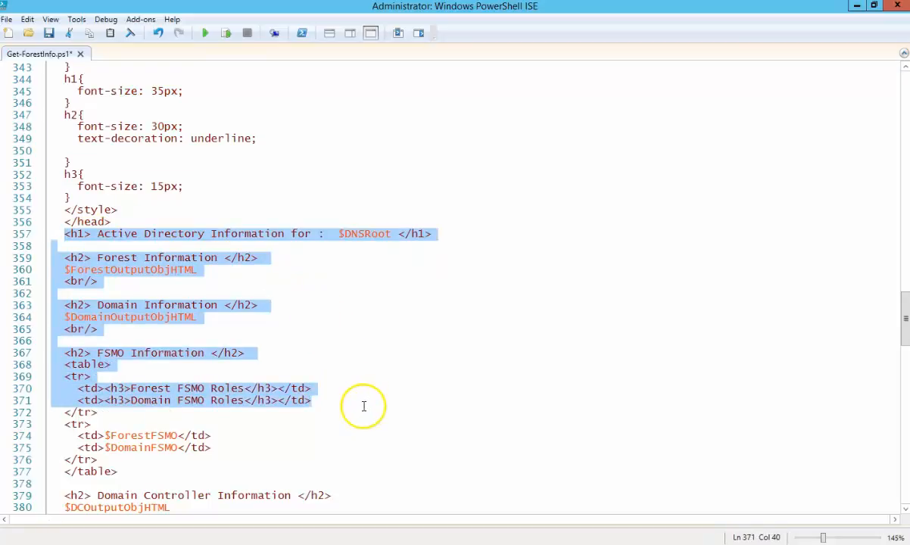
pyautogui.scroll(-3)
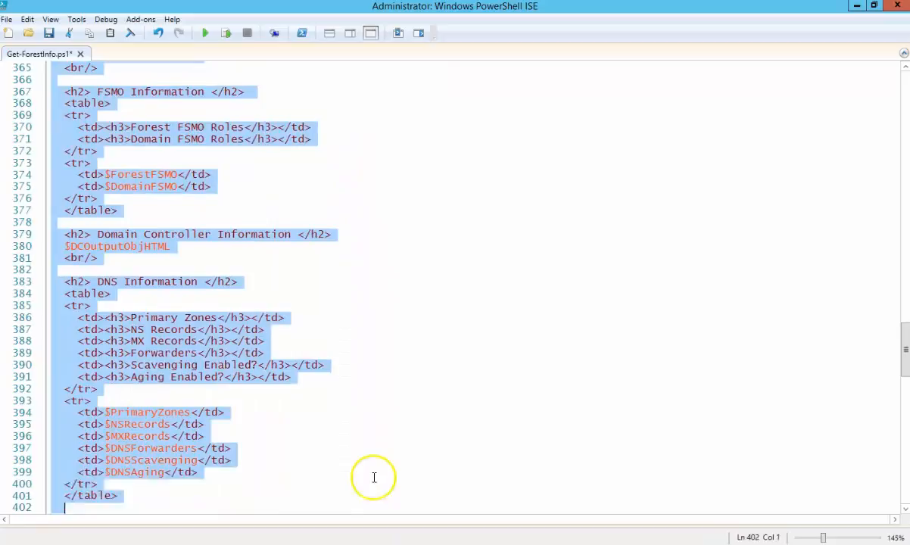
pyautogui.scroll(-3)
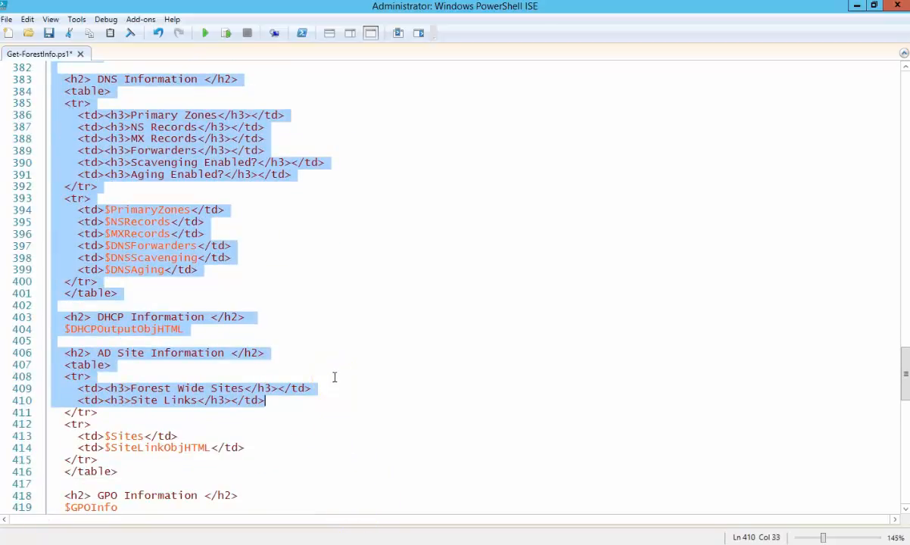
pyautogui.moveTo(351, 368)
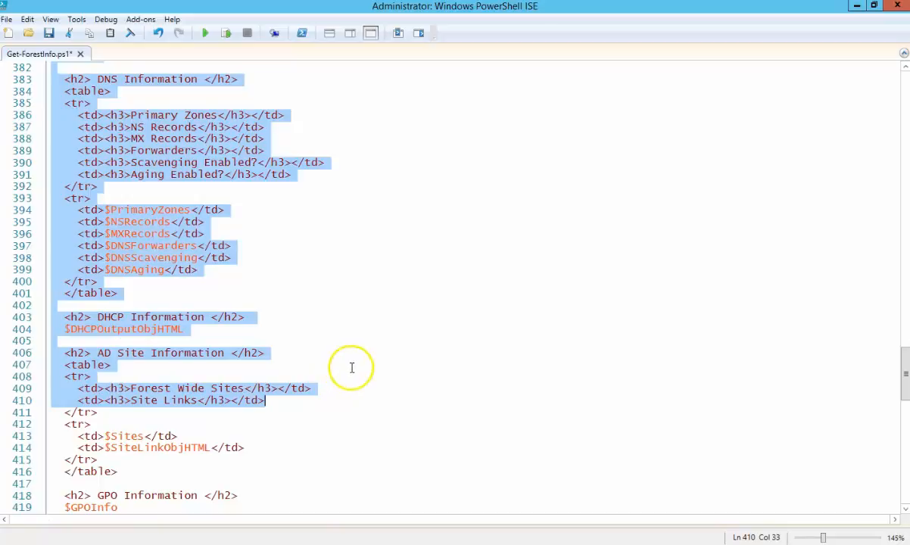
pyautogui.moveTo(354, 366)
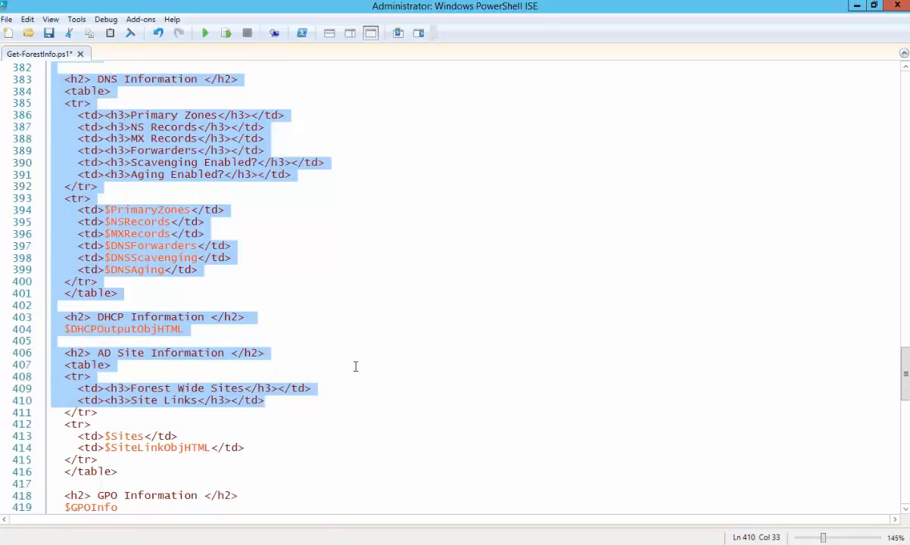
pyautogui.scroll(-3)
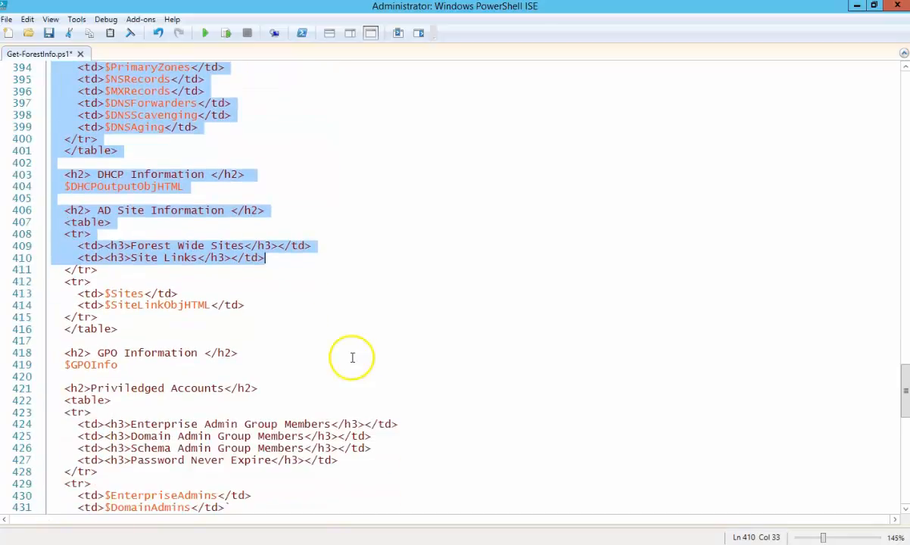
pyautogui.scroll(-3)
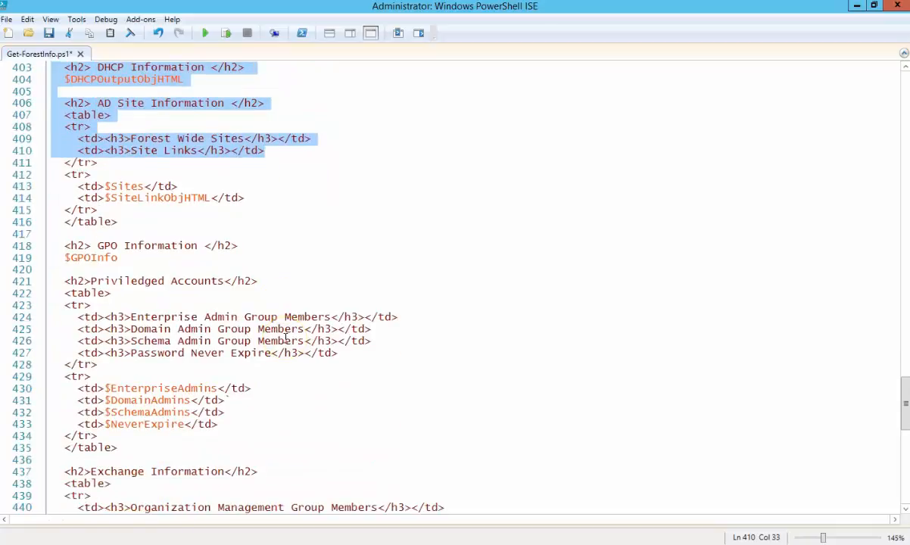
pyautogui.scroll(-3)
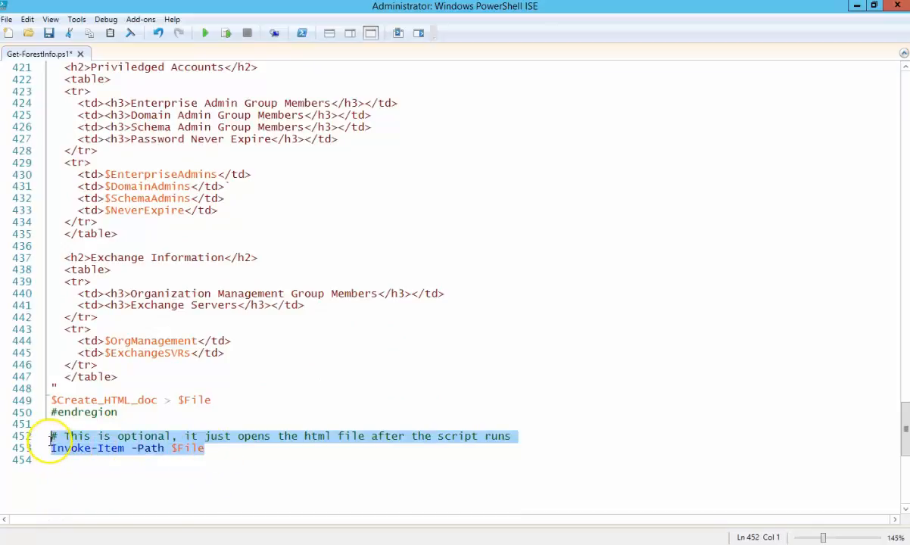
pyautogui.moveTo(306, 448)
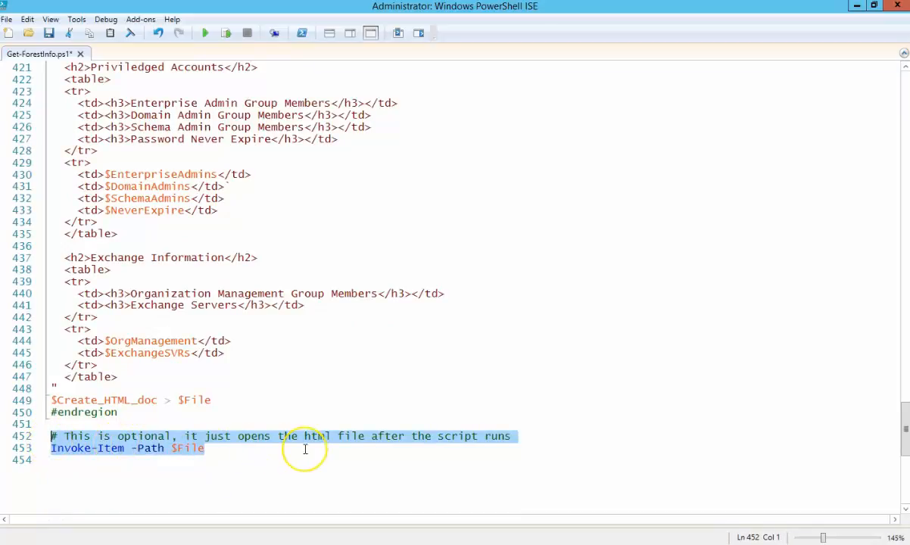
pyautogui.moveTo(306, 448)
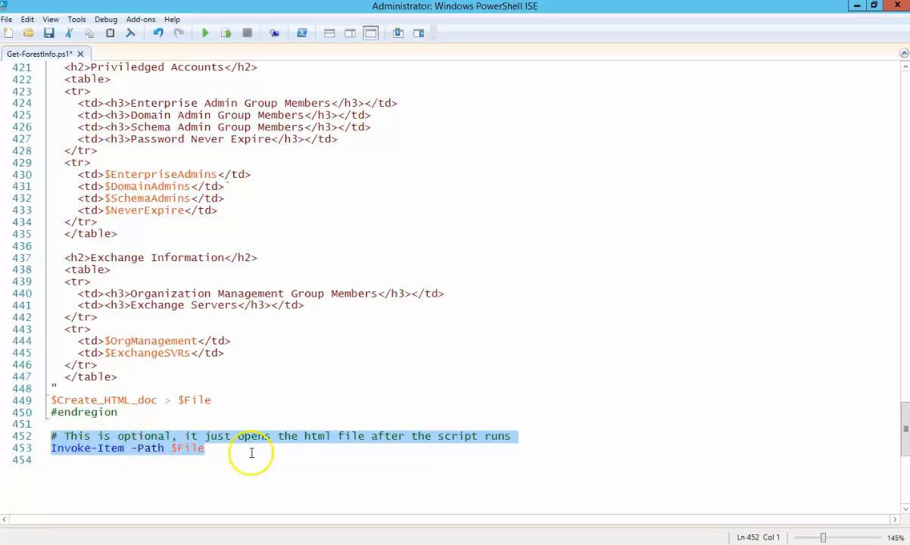
pyautogui.moveTo(194, 533)
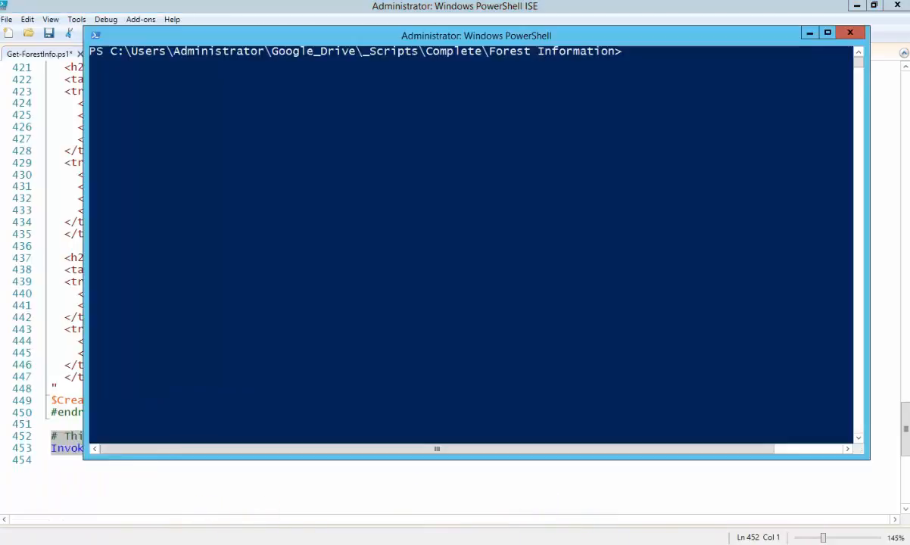
# Step: Clear the console with cls and enter .\Get-ForestInfo.ps1 to run the script
pyautogui.write('cls')
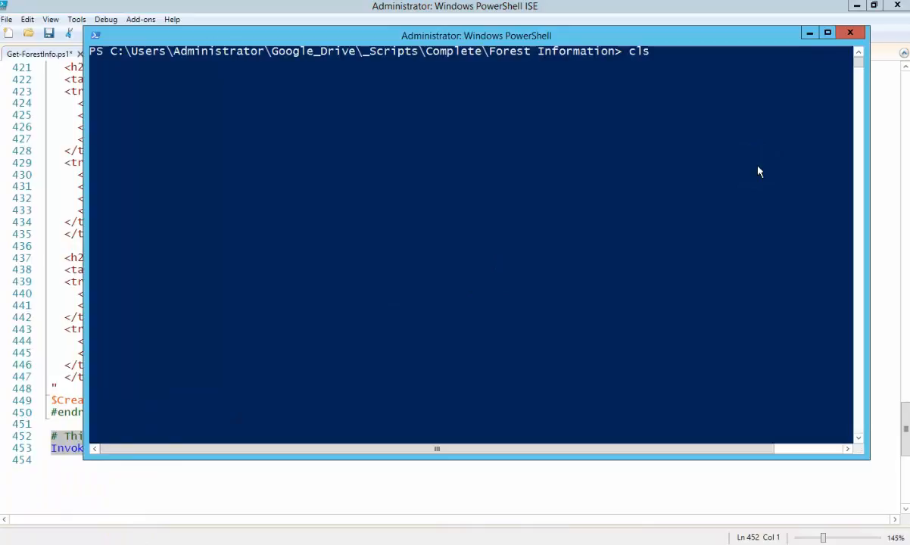
pyautogui.write('.\\Get-ForestInfo.ps1')
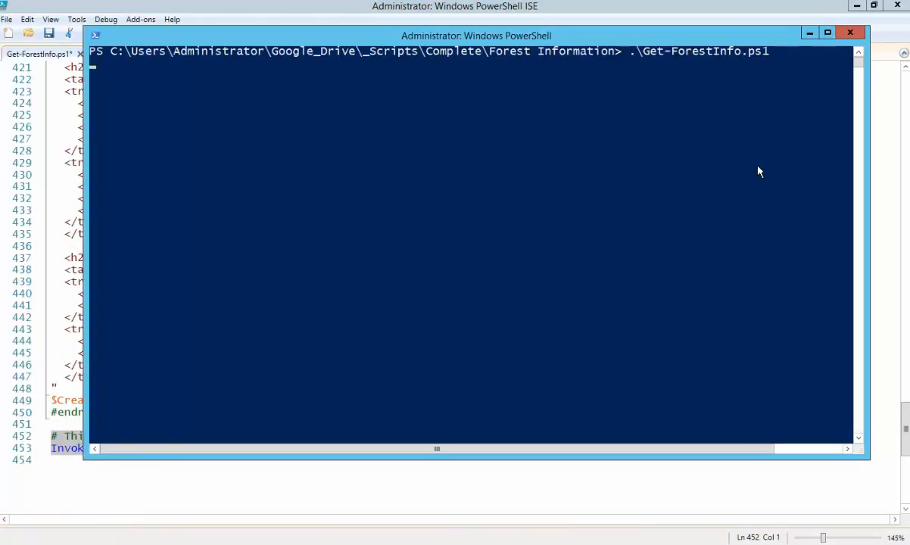
pyautogui.moveTo(530, 218)
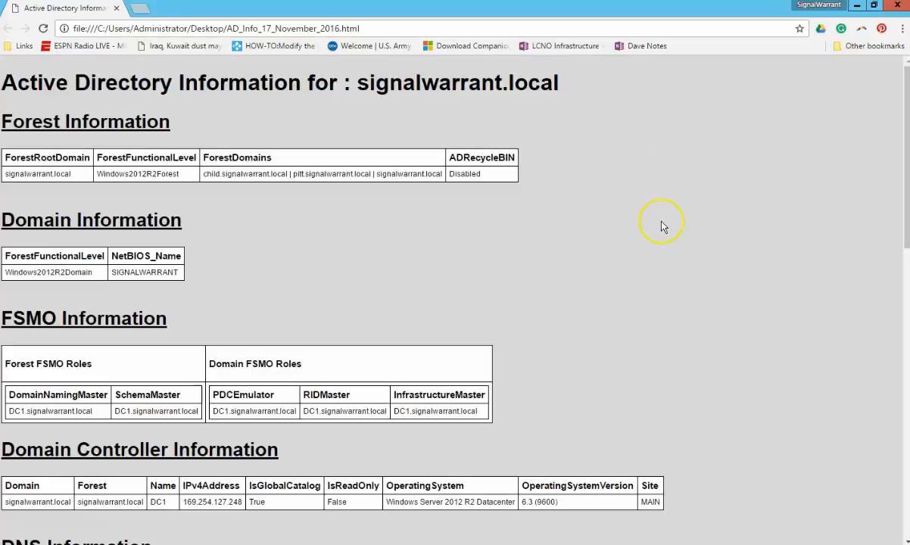
pyautogui.moveTo(364, 81)
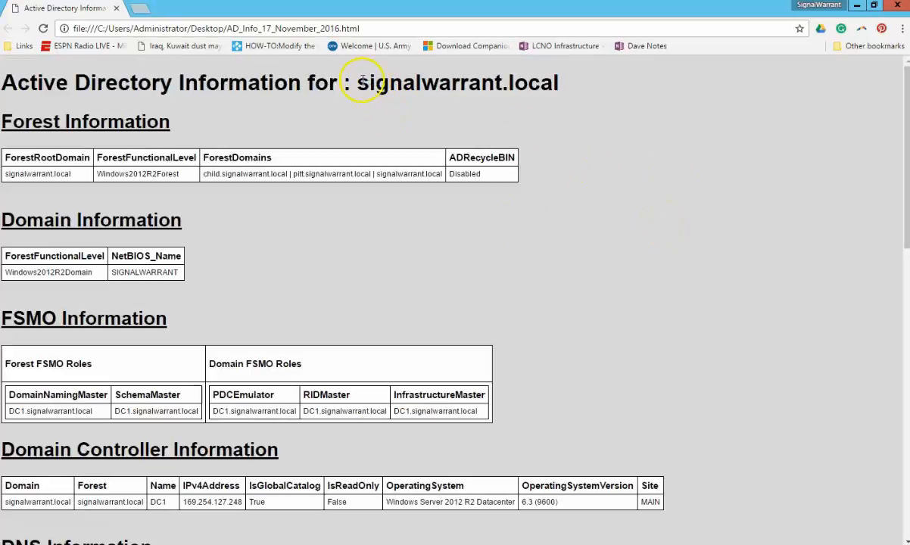
pyautogui.doubleClick(457, 82)
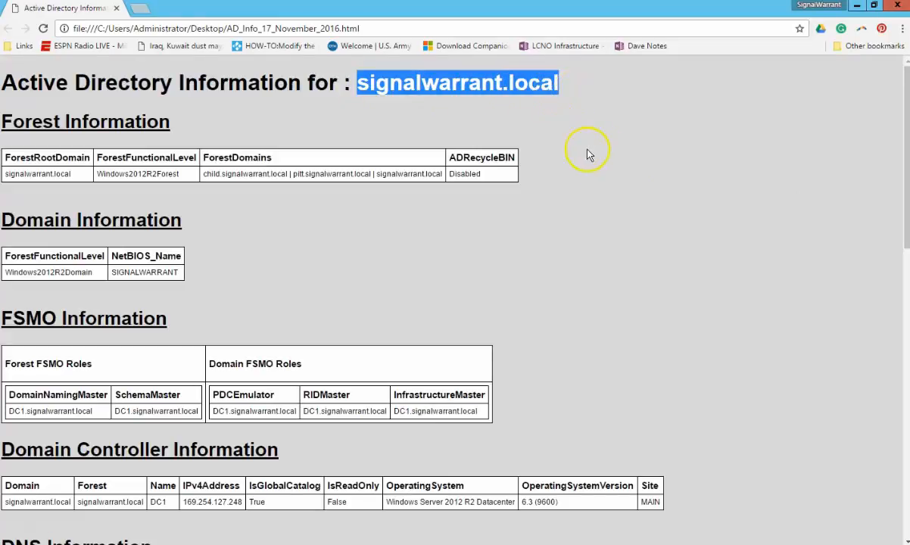
pyautogui.scroll(-3)
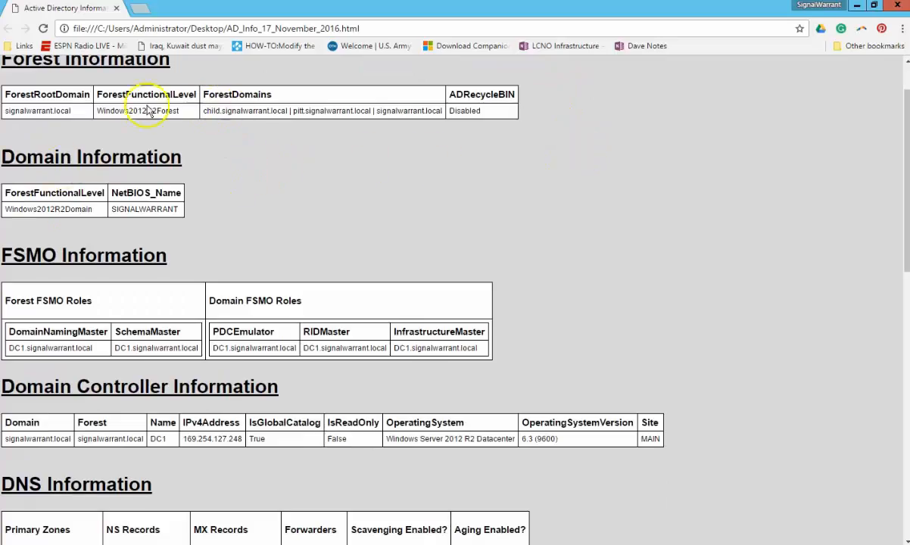
pyautogui.moveTo(179, 219)
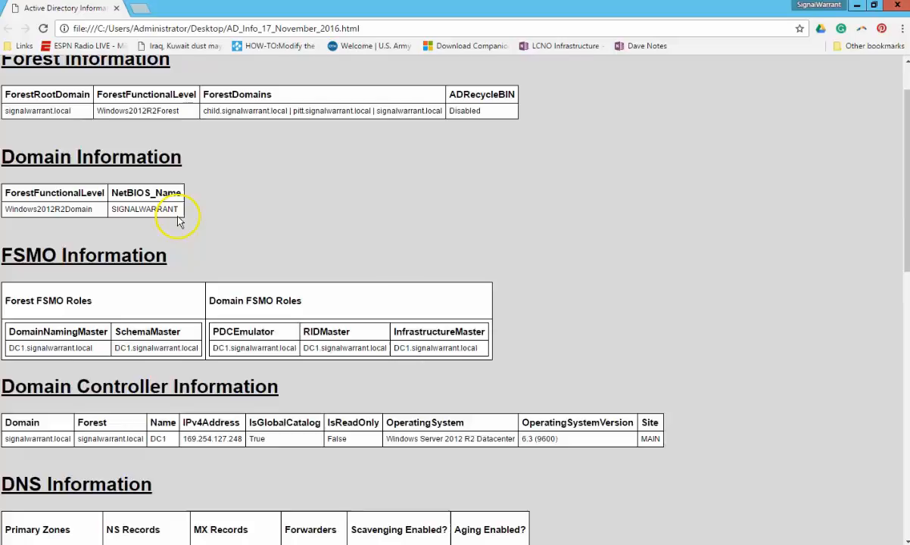
pyautogui.scroll(-3)
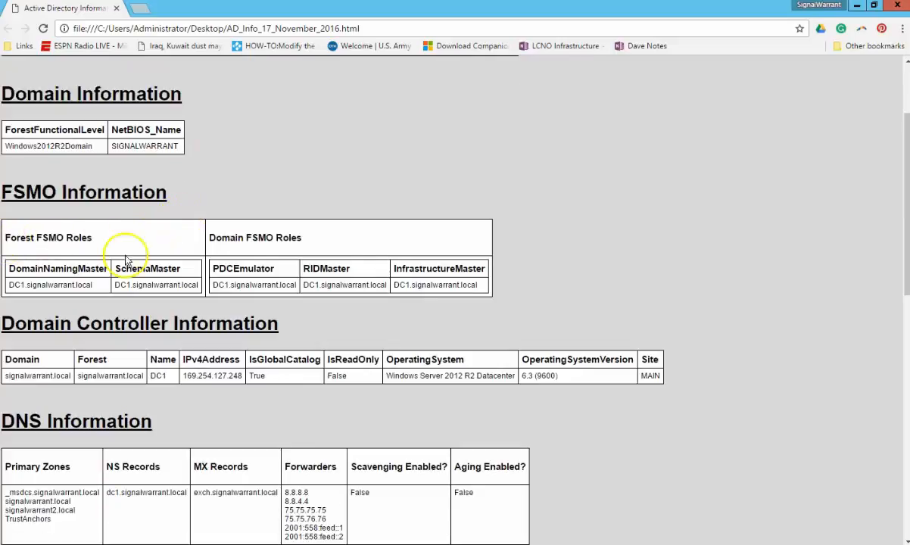
pyautogui.scroll(-3)
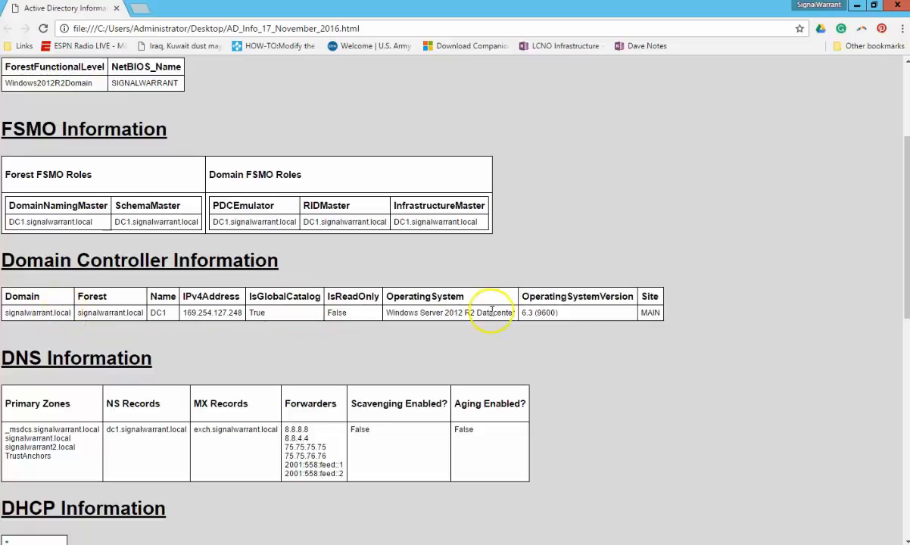
pyautogui.scroll(-3)
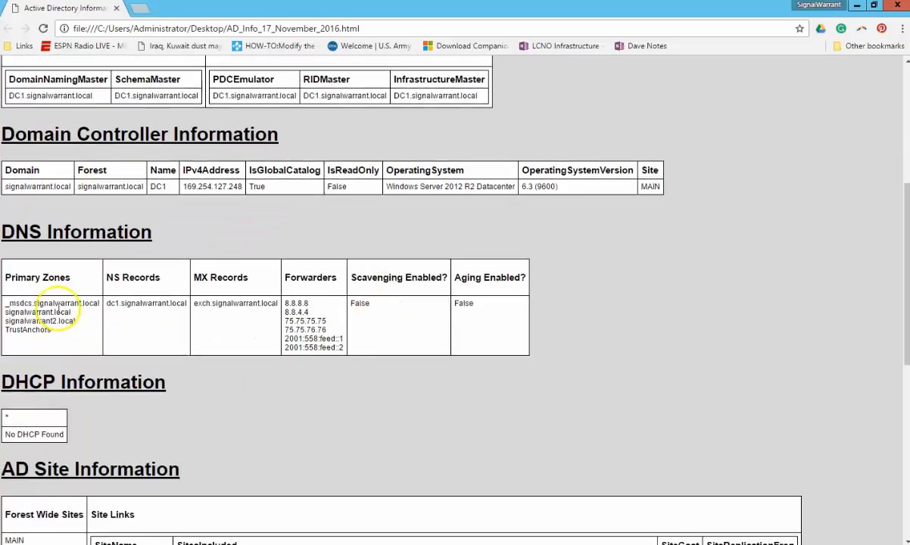
pyautogui.moveTo(276, 303)
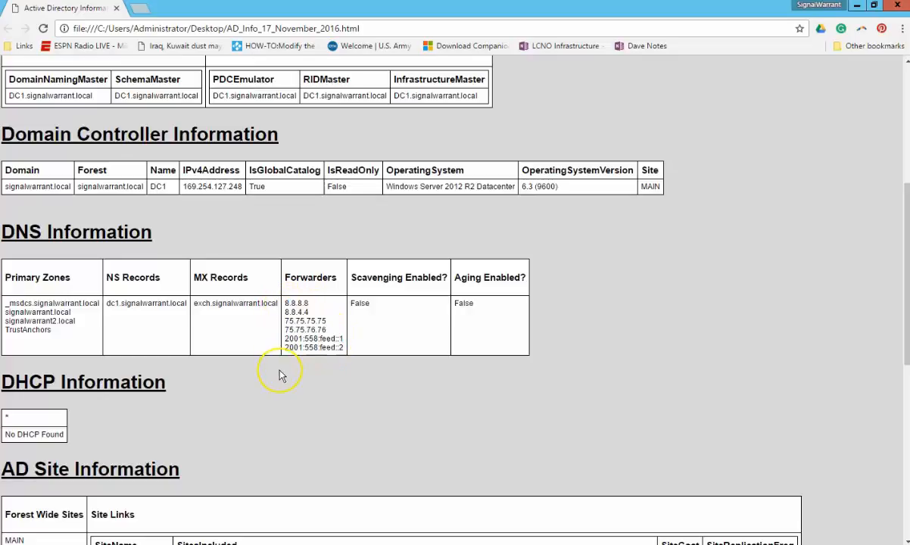
pyautogui.scroll(-3)
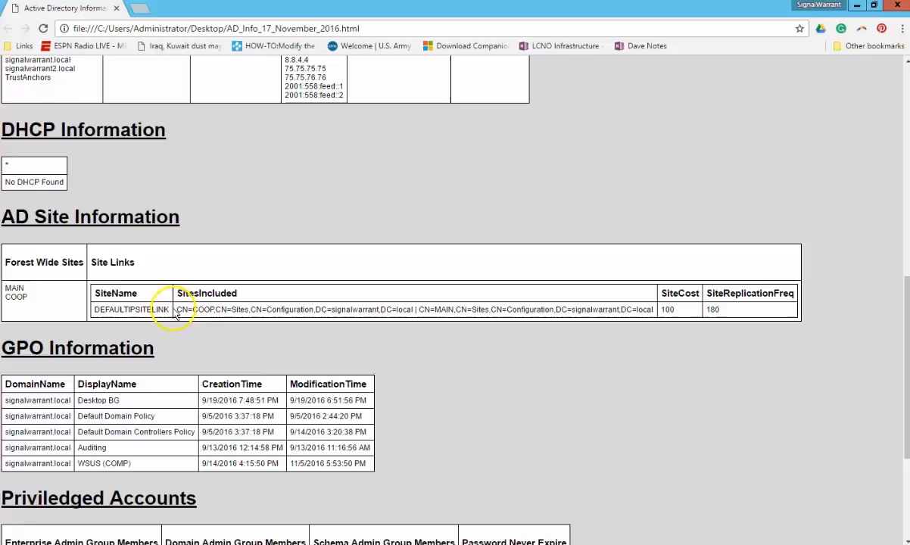
pyautogui.moveTo(416, 303)
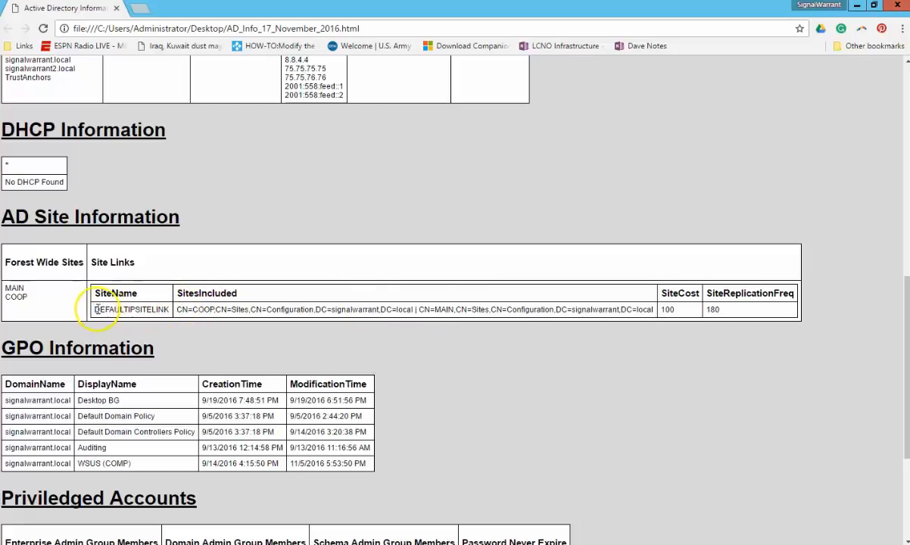
pyautogui.doubleClick(130, 309)
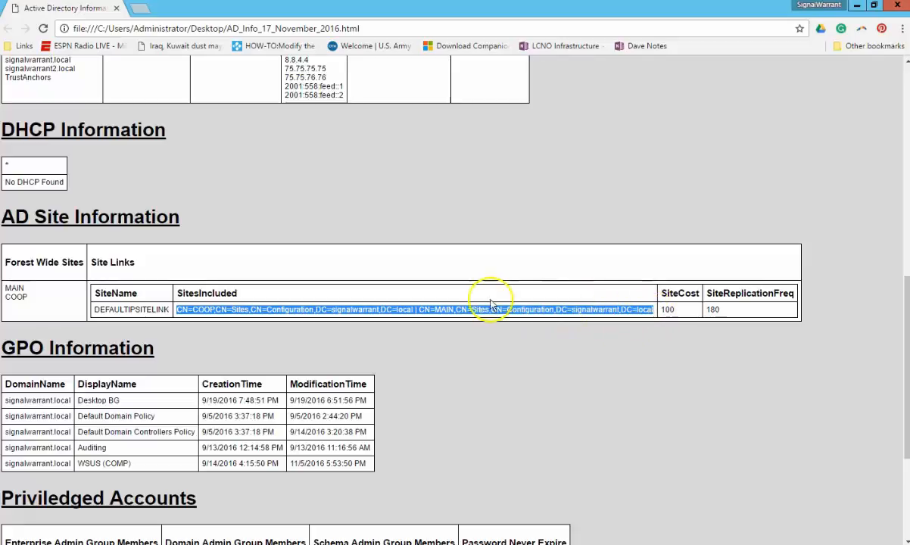
pyautogui.click(436, 330)
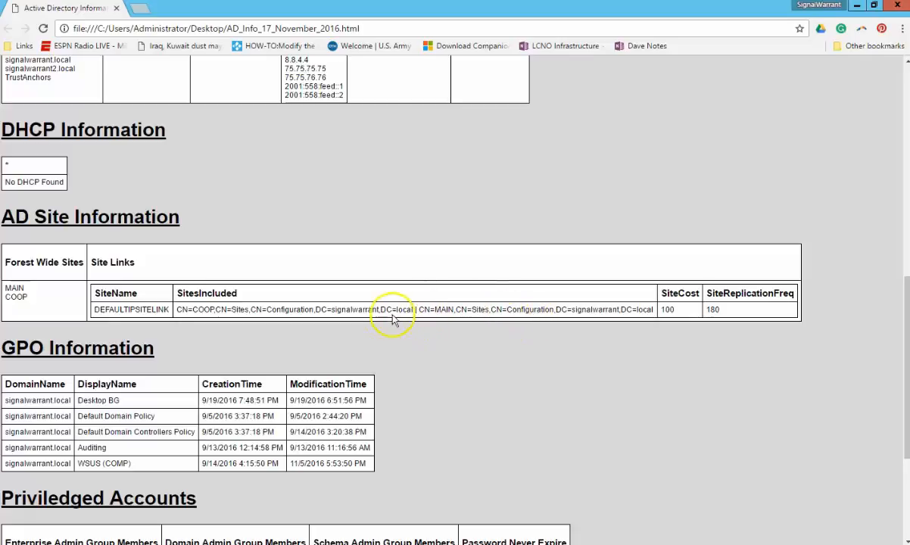
pyautogui.scroll(-3)
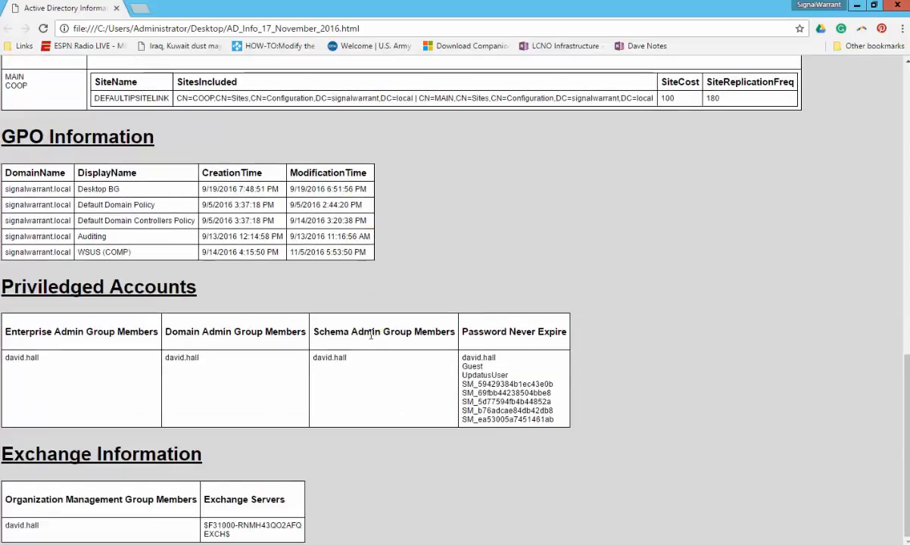
pyautogui.moveTo(267, 354)
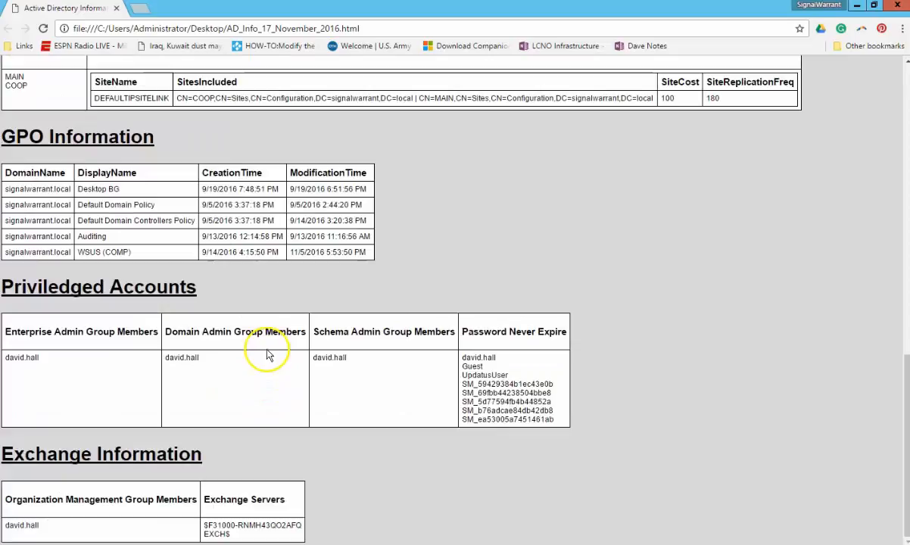
pyautogui.moveTo(267, 347)
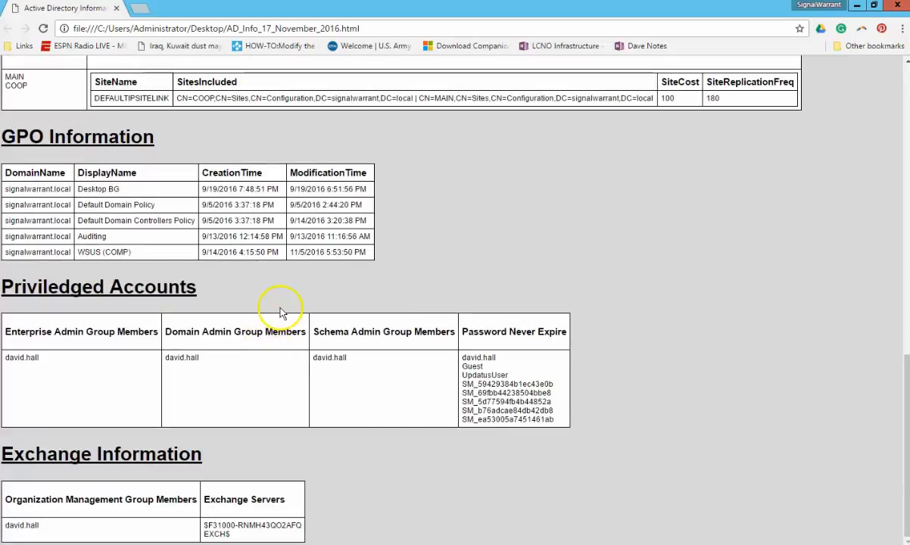
pyautogui.moveTo(286, 311)
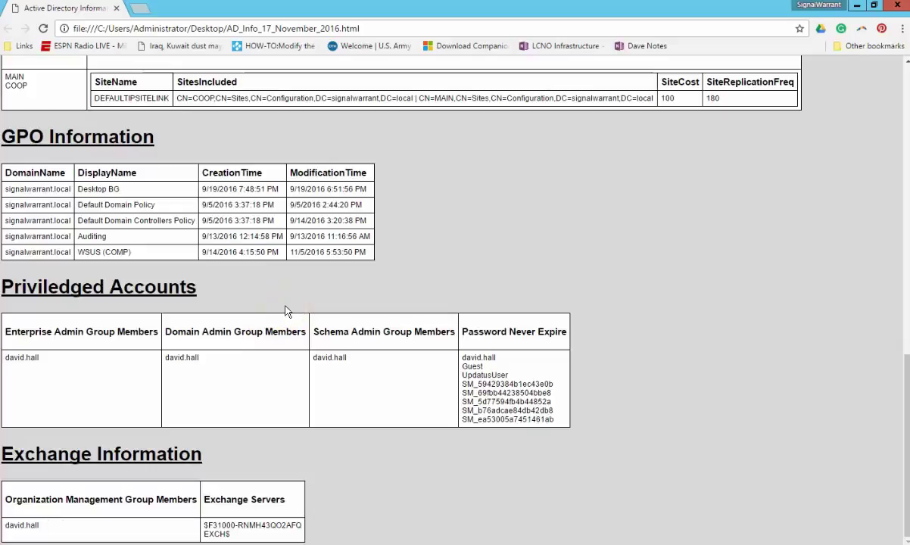